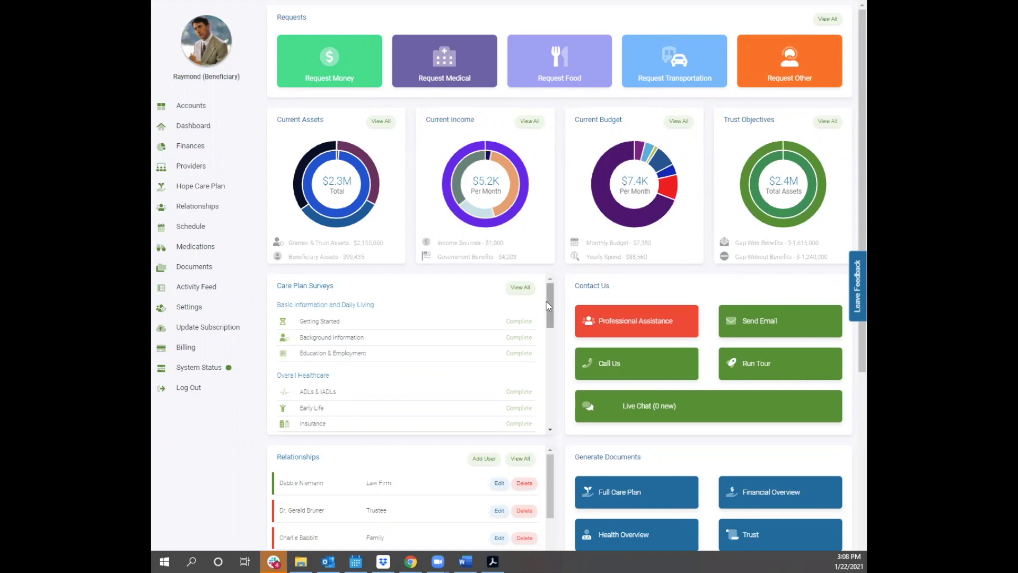
{"action": "mouse_move", "coordinate": [520, 295]}
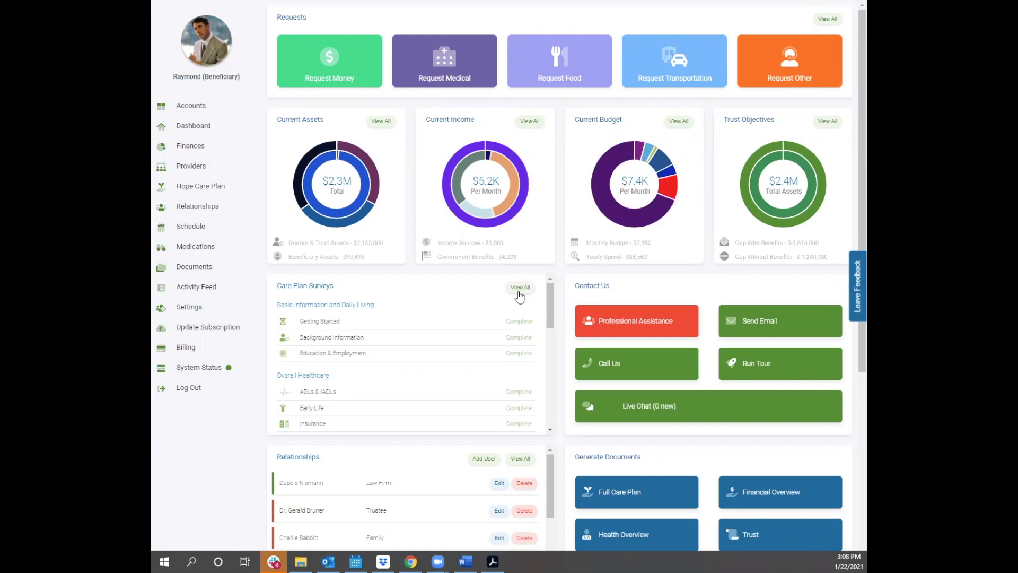
{"action": "mouse_move", "coordinate": [338, 269]}
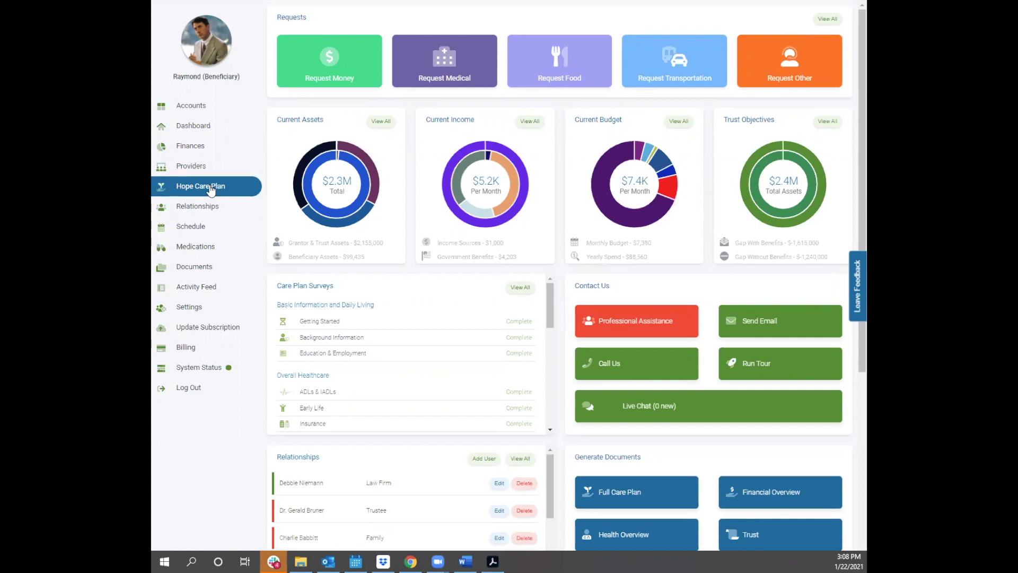
Open the Hope Care Plan overview from the left sidebar
{"action": "left_click", "coordinate": [200, 186]}
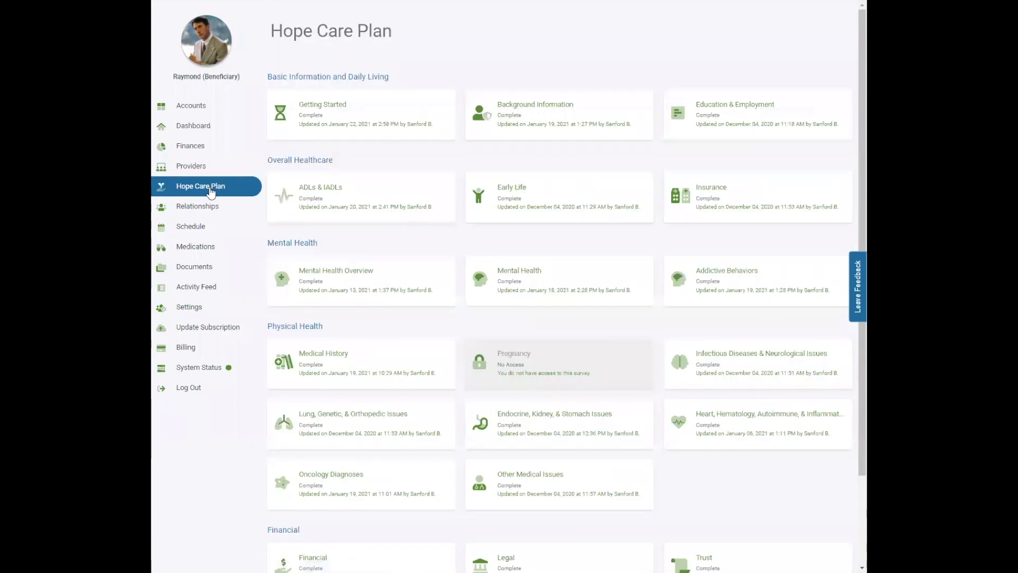
{"action": "mouse_move", "coordinate": [352, 128]}
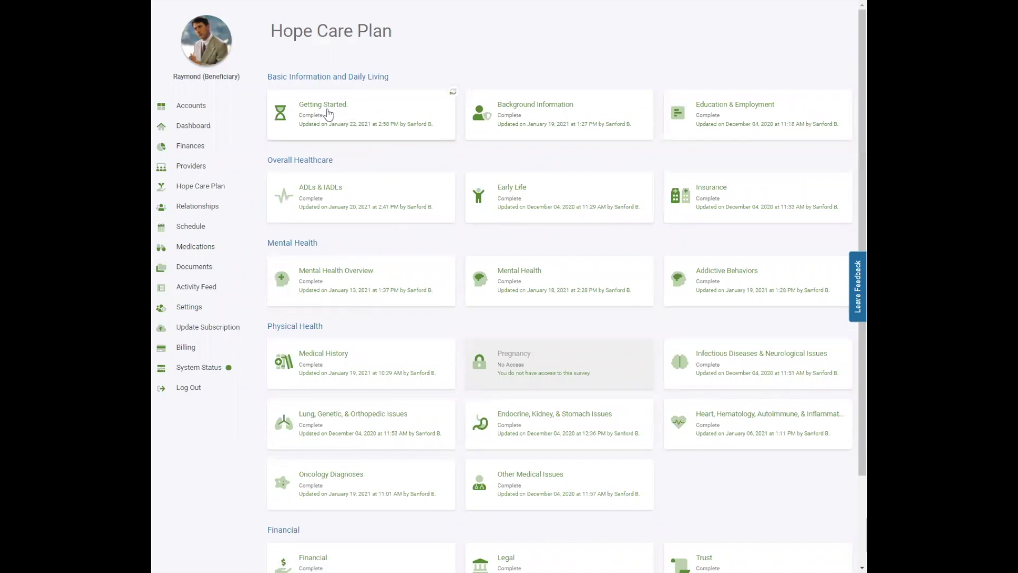
{"action": "mouse_move", "coordinate": [310, 110]}
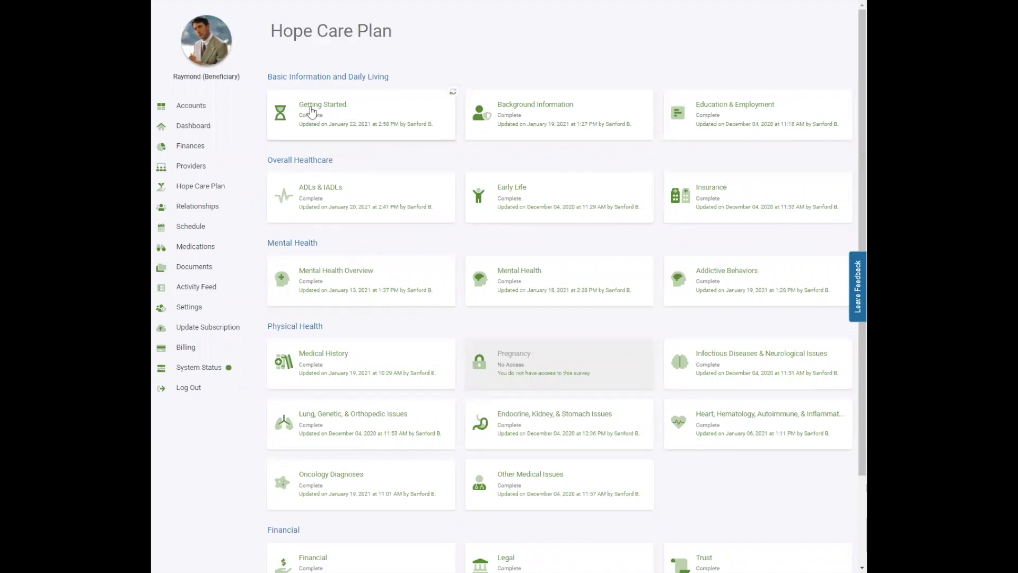
Open Getting Started and review answers for questions 1–7, through the guardian-of-person contact
{"action": "left_click", "coordinate": [322, 104]}
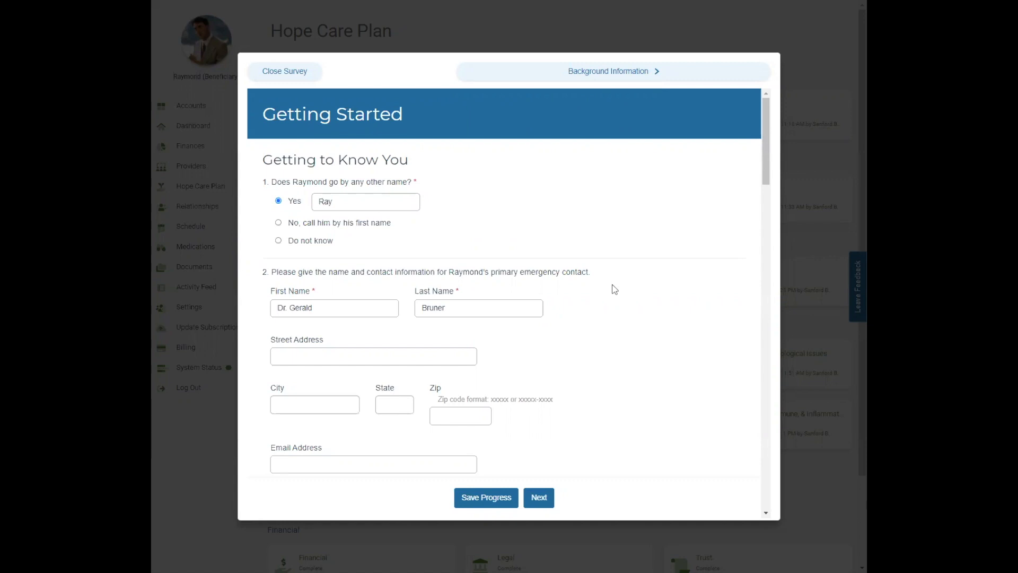
{"action": "scroll", "scroll_direction": "down", "scroll_amount": 3}
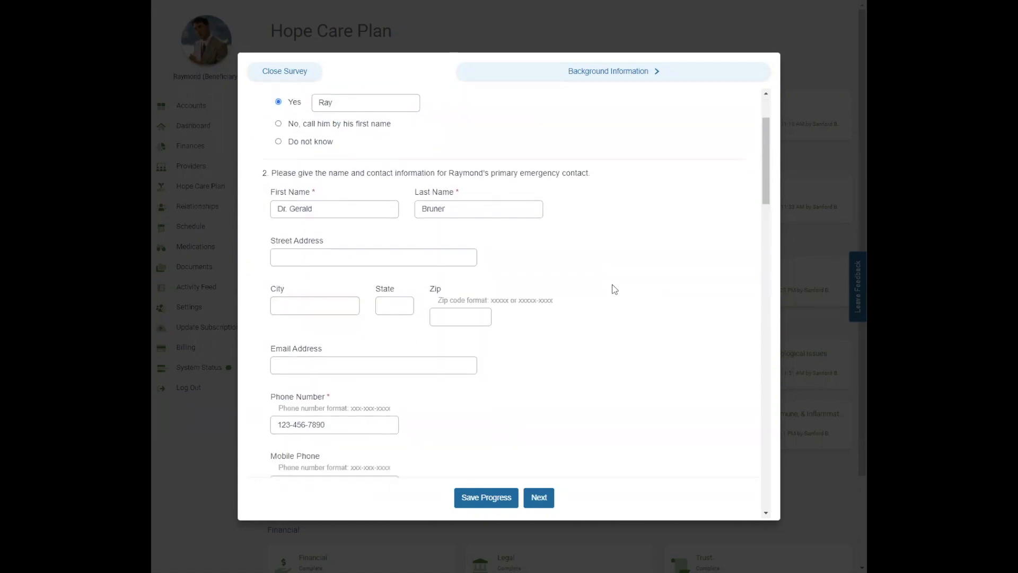
{"action": "scroll", "scroll_direction": "down", "scroll_amount": 3}
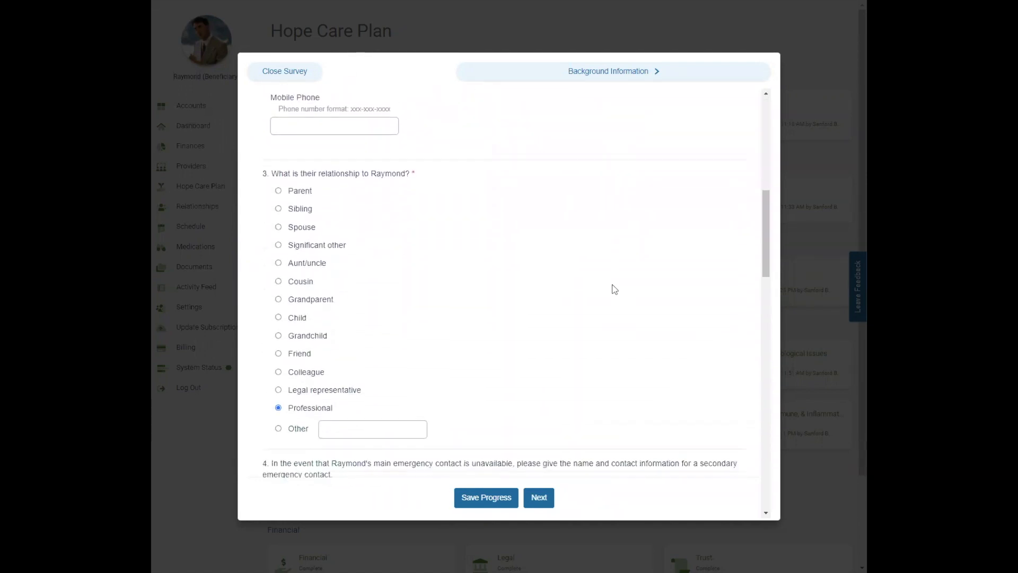
{"action": "scroll", "scroll_direction": "down", "scroll_amount": 3}
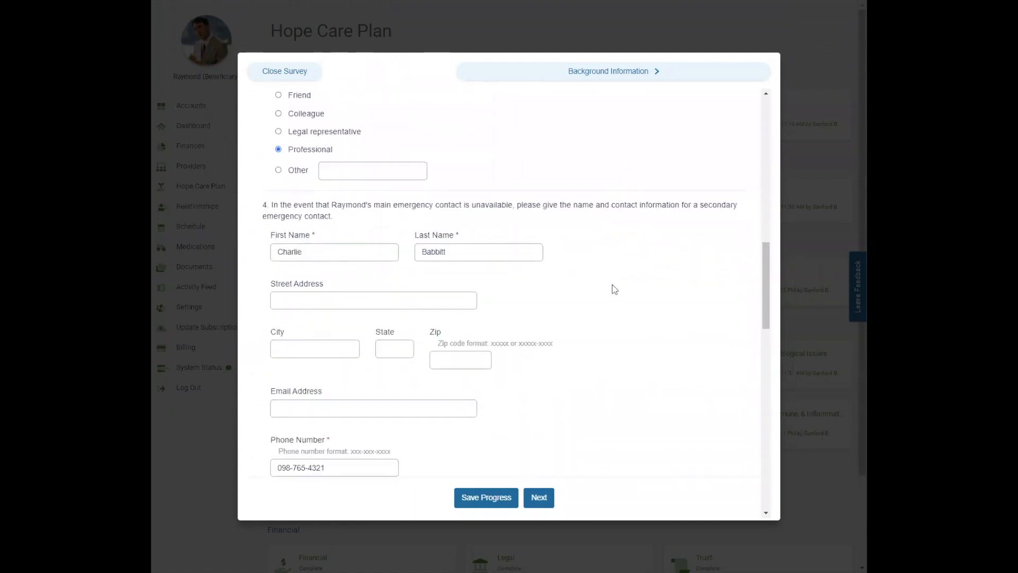
{"action": "scroll", "scroll_direction": "down", "scroll_amount": 3}
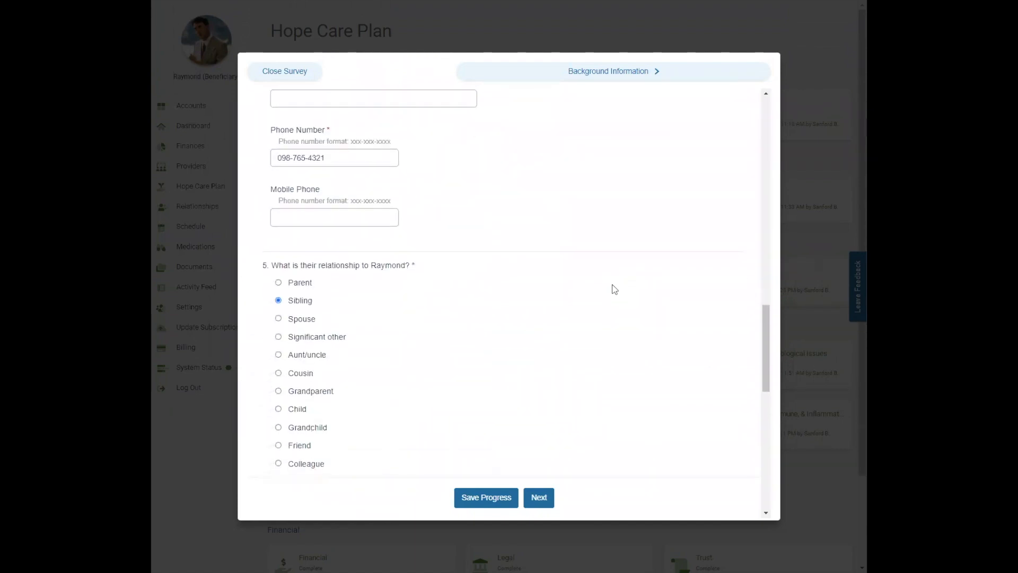
{"action": "scroll", "scroll_direction": "down", "scroll_amount": 3}
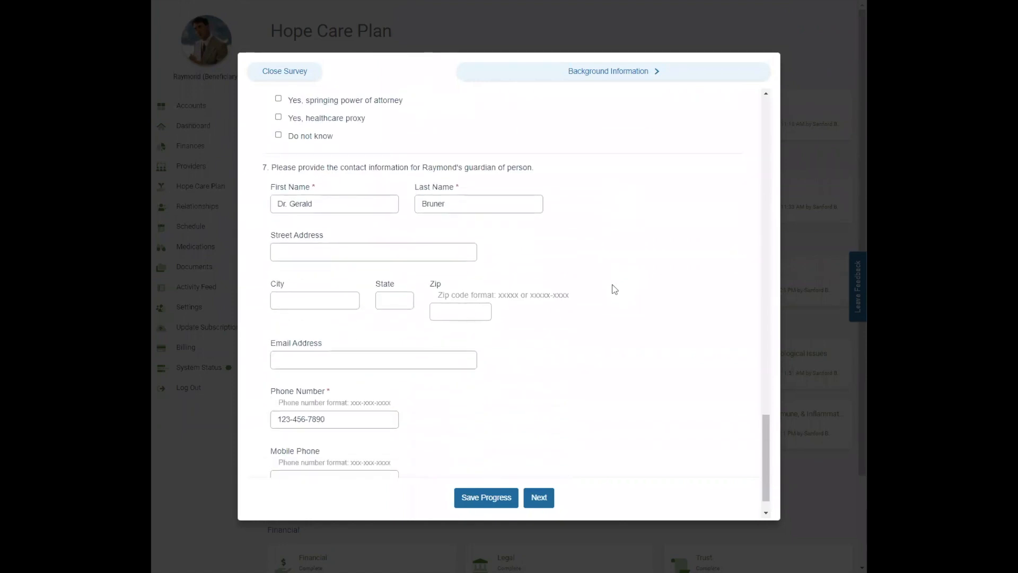
{"action": "scroll", "scroll_direction": "down", "scroll_amount": 3}
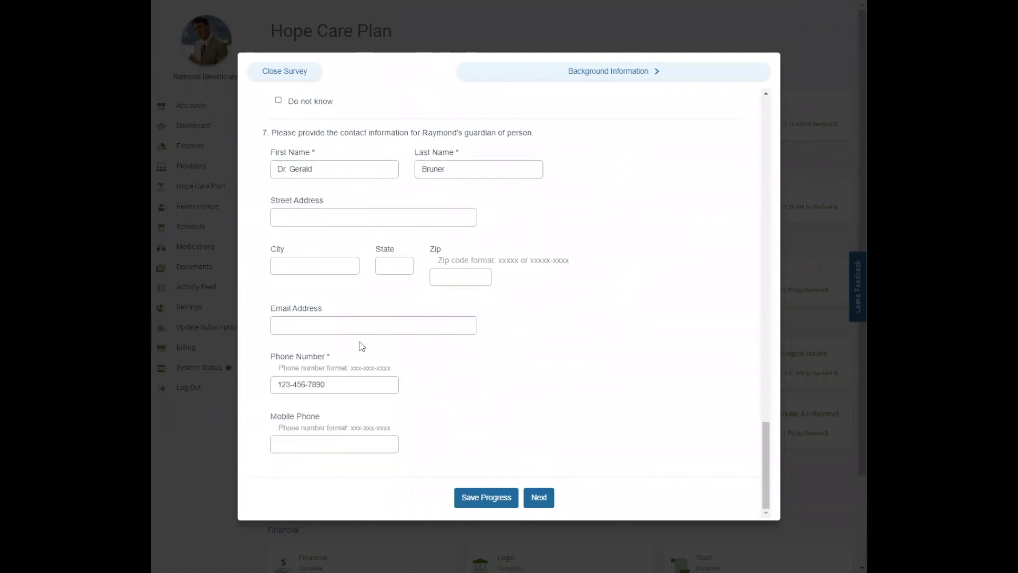
{"action": "mouse_move", "coordinate": [368, 360]}
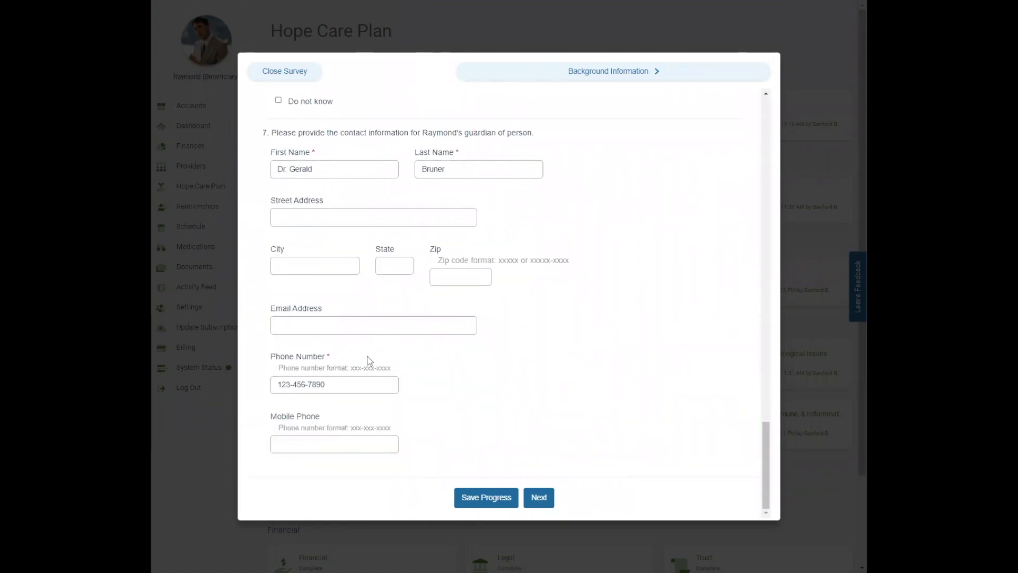
{"action": "mouse_move", "coordinate": [574, 443]}
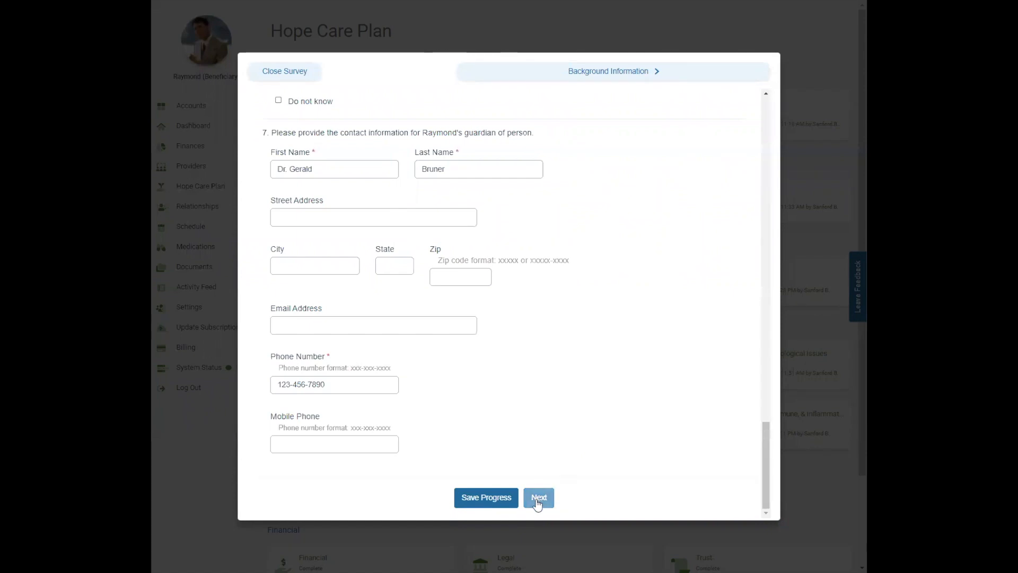
{"action": "left_click", "coordinate": [538, 497]}
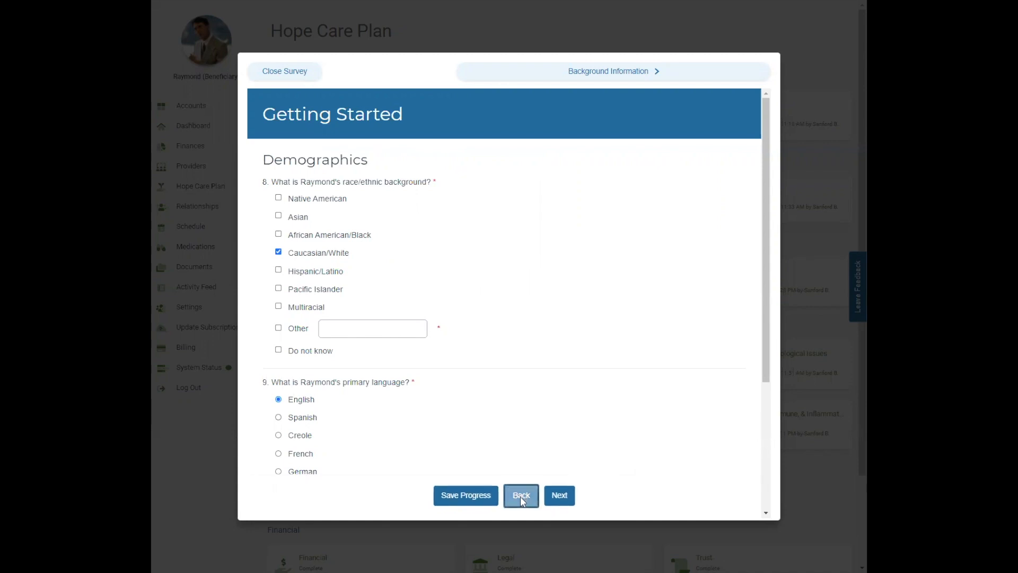
{"action": "left_click", "coordinate": [521, 495]}
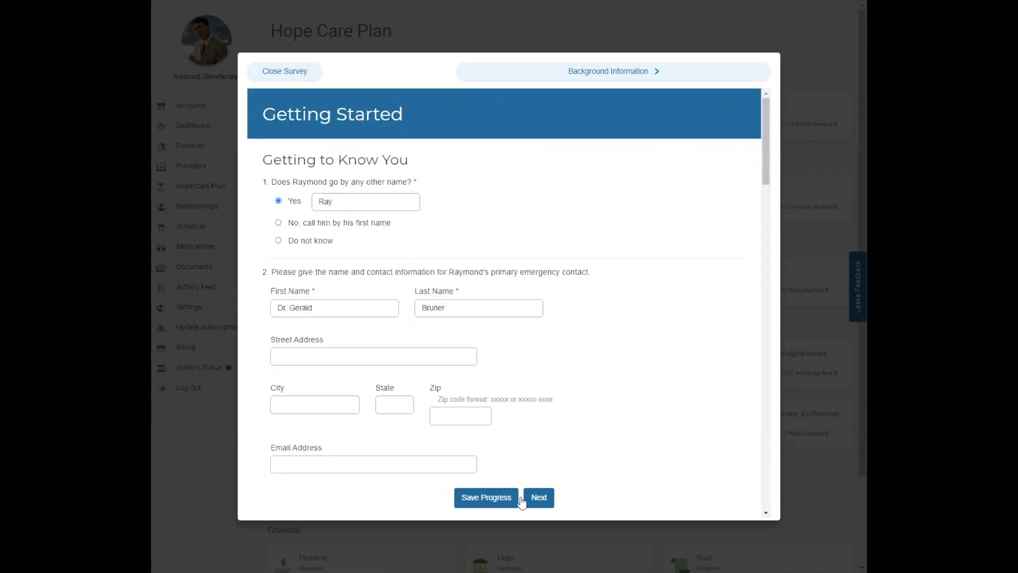
{"action": "mouse_move", "coordinate": [519, 486]}
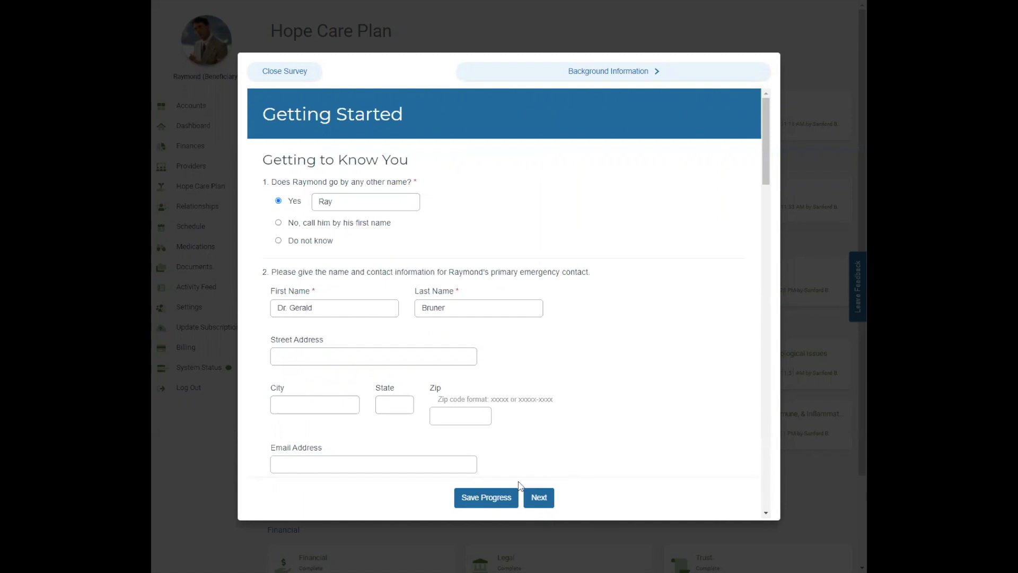
Save the Getting Started survey's progress
{"action": "left_click", "coordinate": [486, 497]}
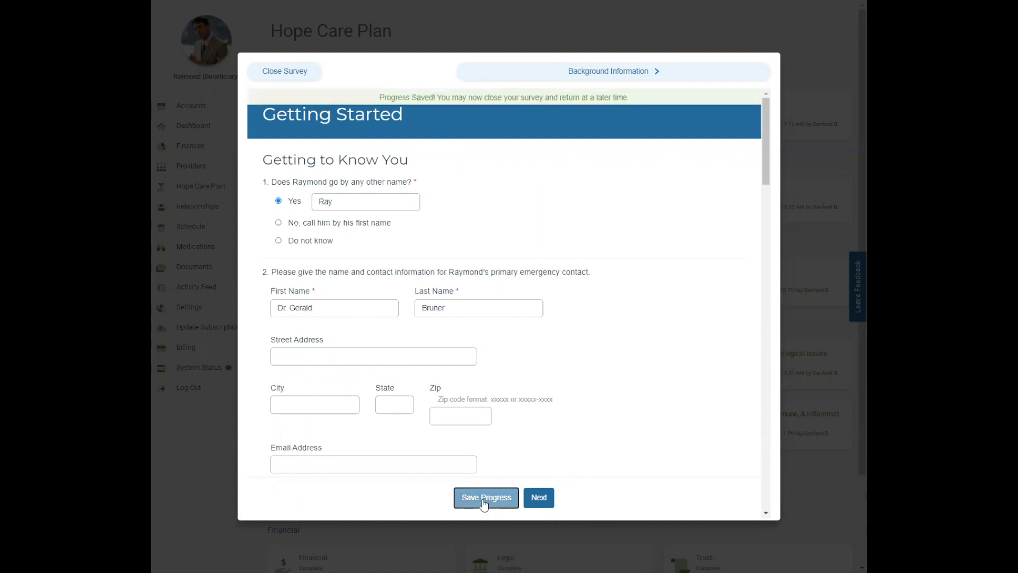
{"action": "left_click", "coordinate": [486, 497]}
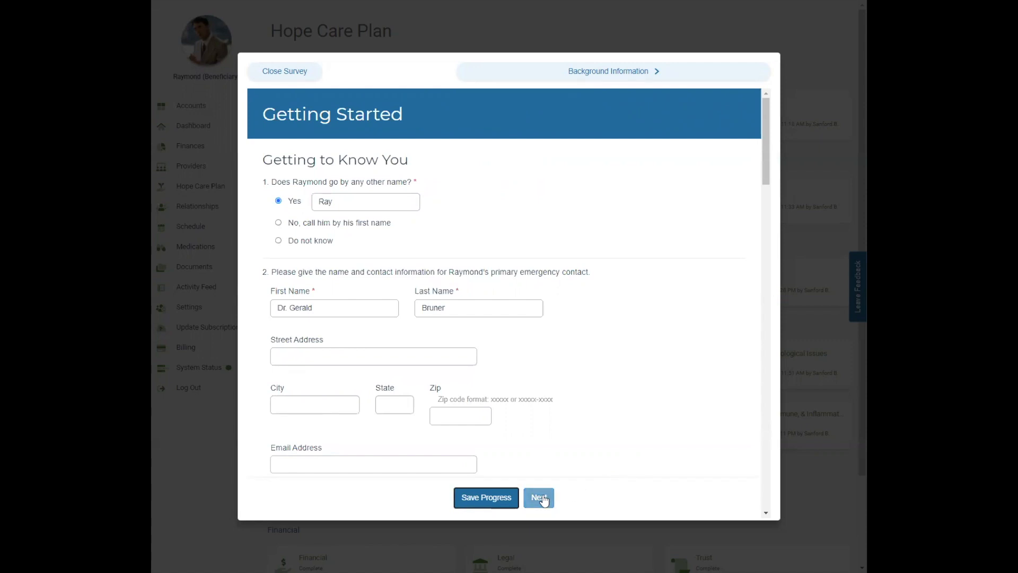
Page through Demographics, Sexuality and ID to question 22, Additional Comments
{"action": "left_click", "coordinate": [538, 495]}
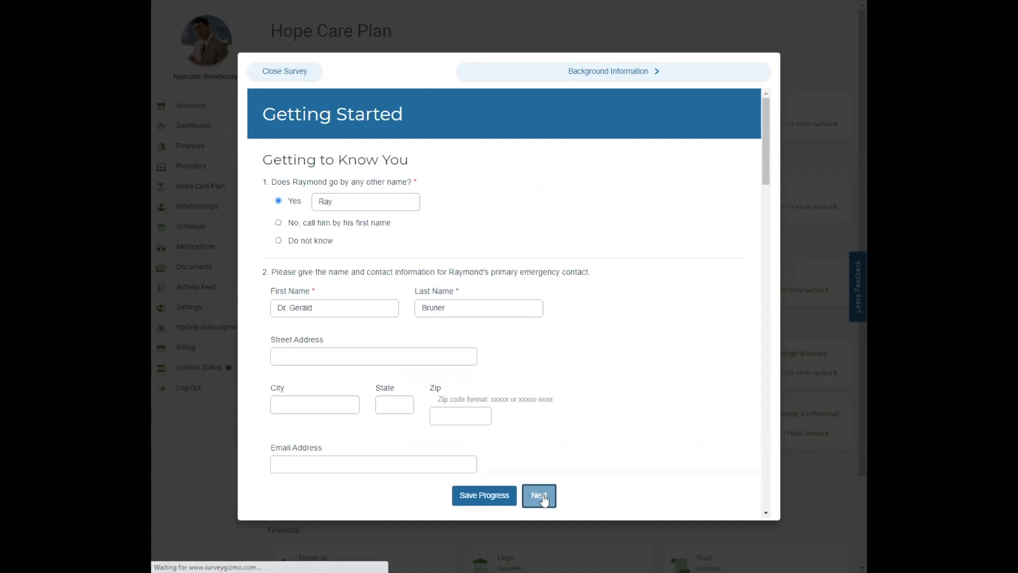
{"action": "left_click", "coordinate": [539, 495]}
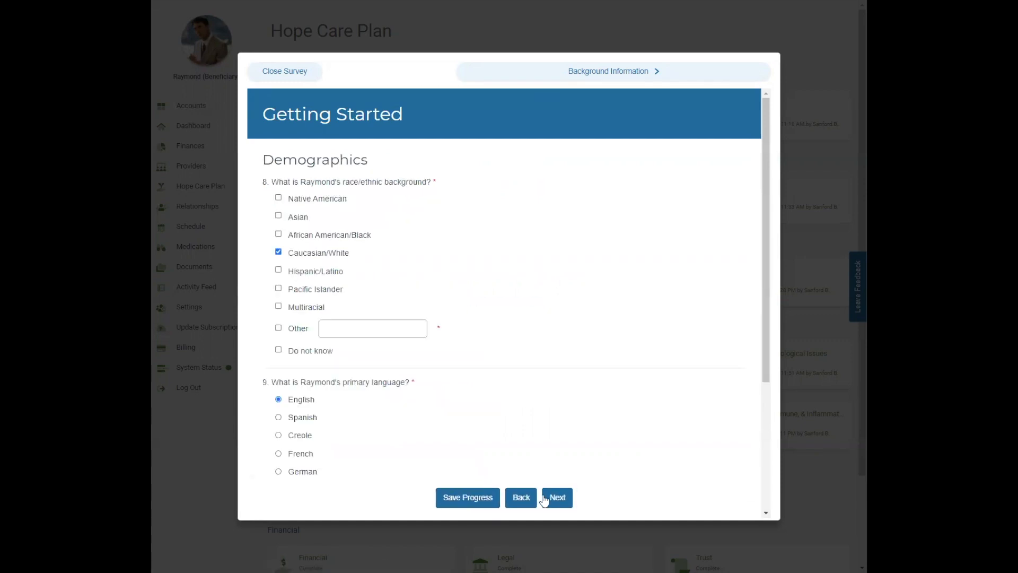
{"action": "left_click", "coordinate": [556, 498]}
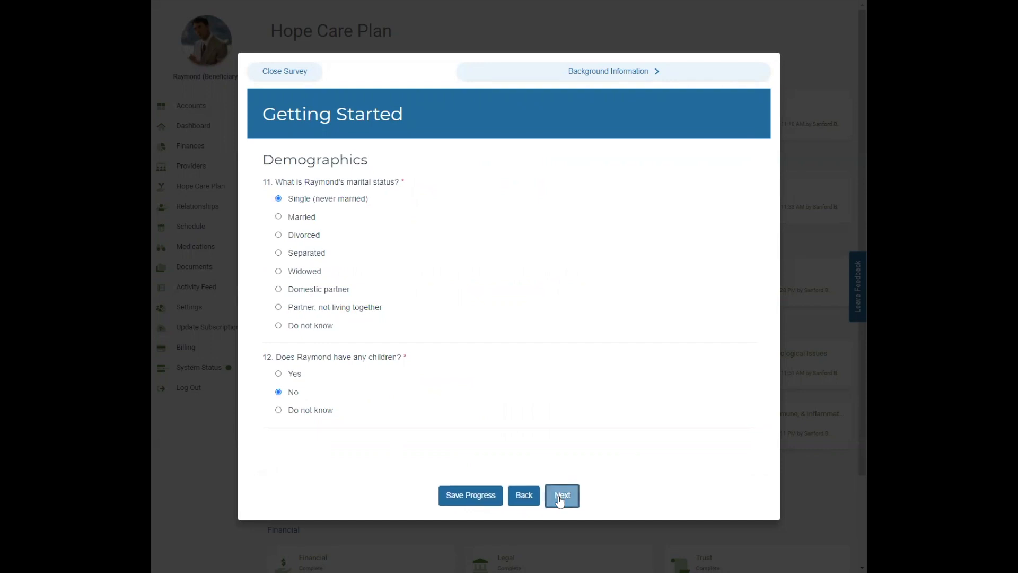
{"action": "left_click", "coordinate": [562, 494]}
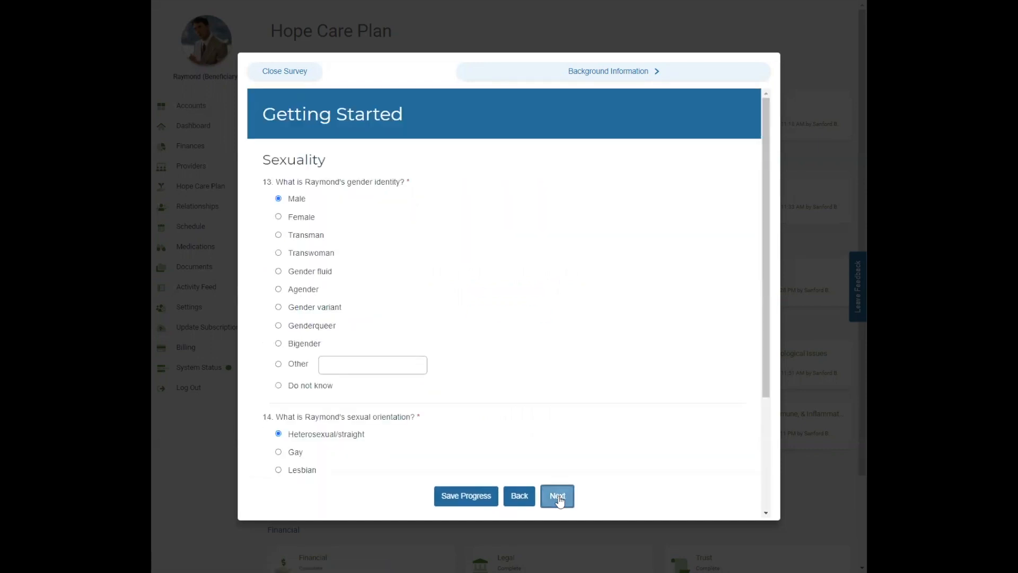
{"action": "left_click", "coordinate": [557, 495]}
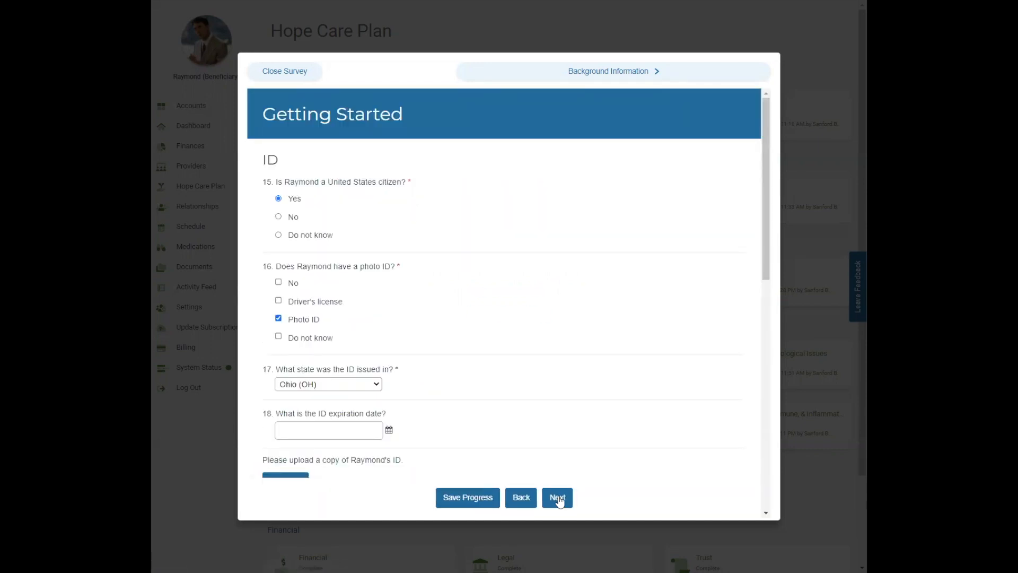
{"action": "left_click", "coordinate": [556, 497]}
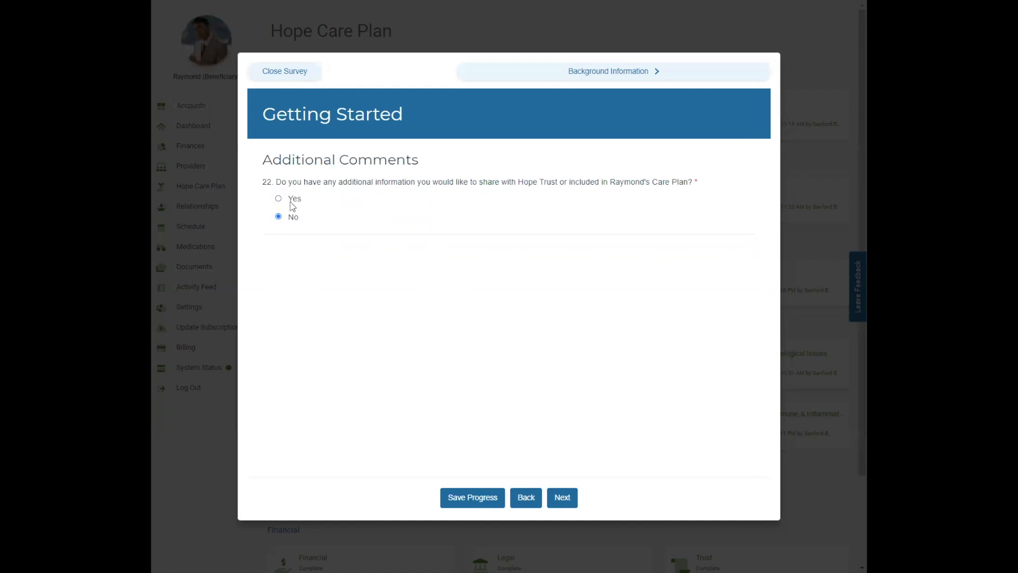
Toggle Additional Comments to Yes and back to No, then reopen Getting Started
{"action": "left_click", "coordinate": [279, 199]}
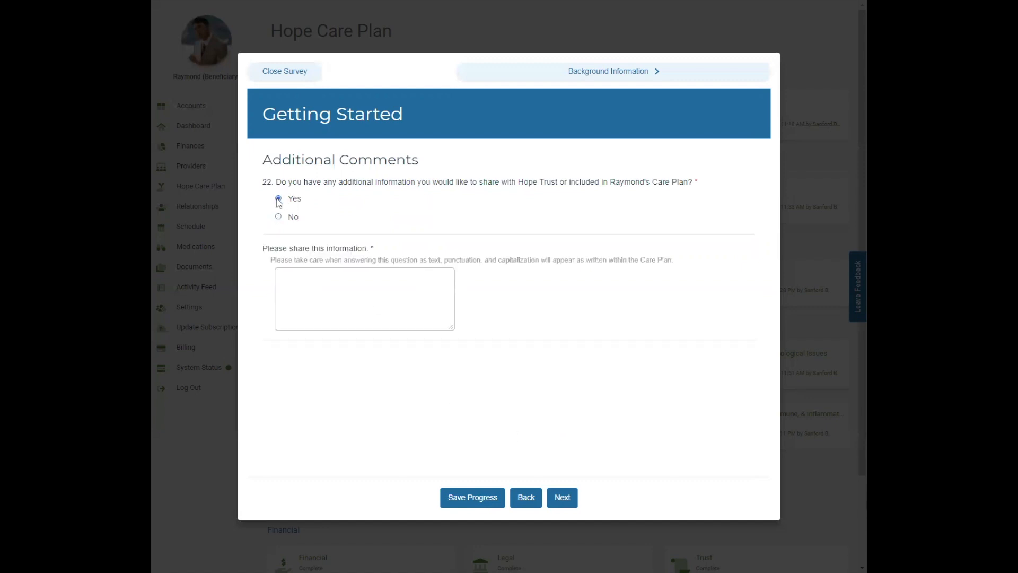
{"action": "left_click", "coordinate": [278, 198]}
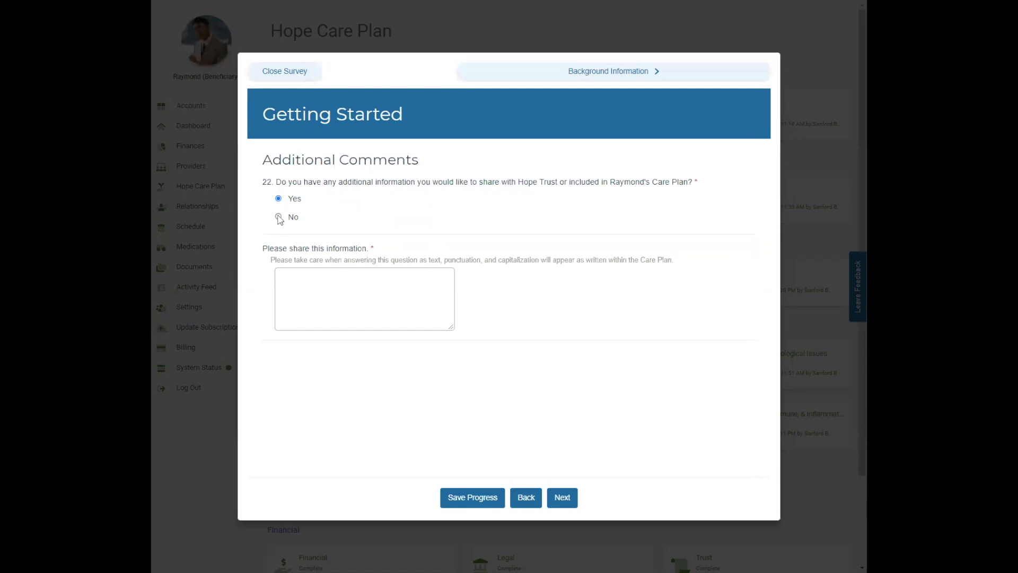
{"action": "left_click", "coordinate": [278, 216]}
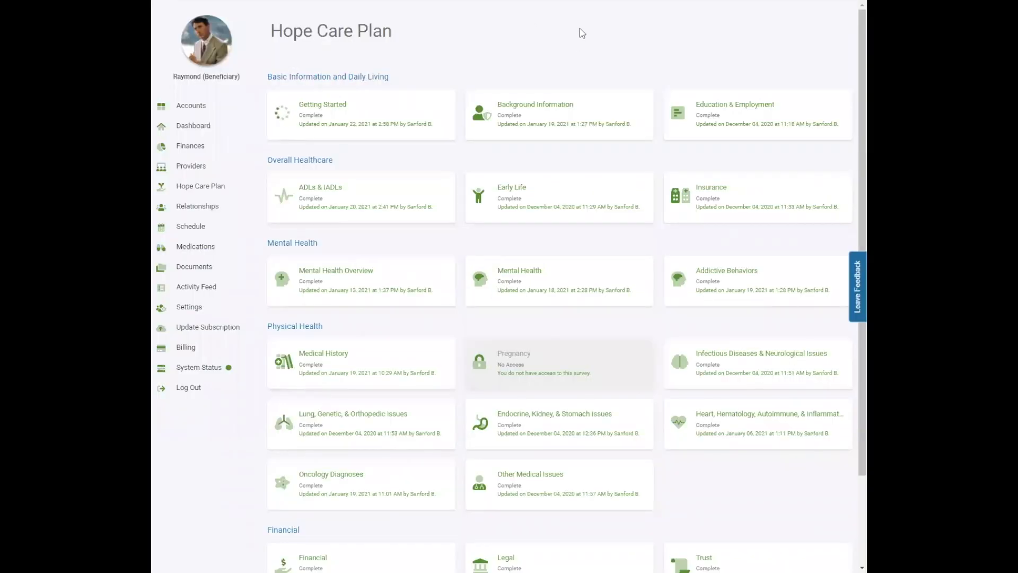
{"action": "left_click", "coordinate": [534, 113]}
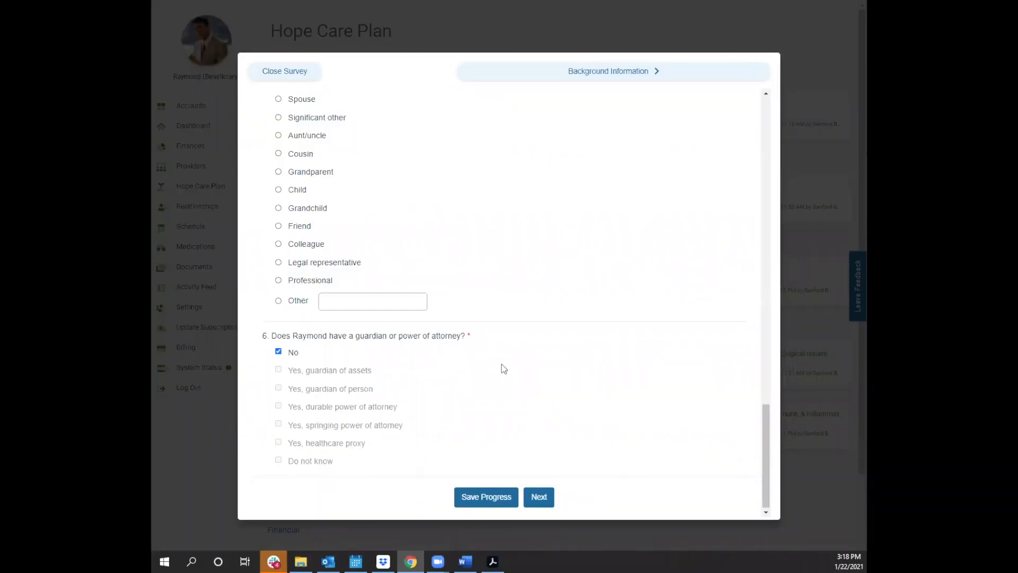
{"action": "mouse_move", "coordinate": [553, 489]}
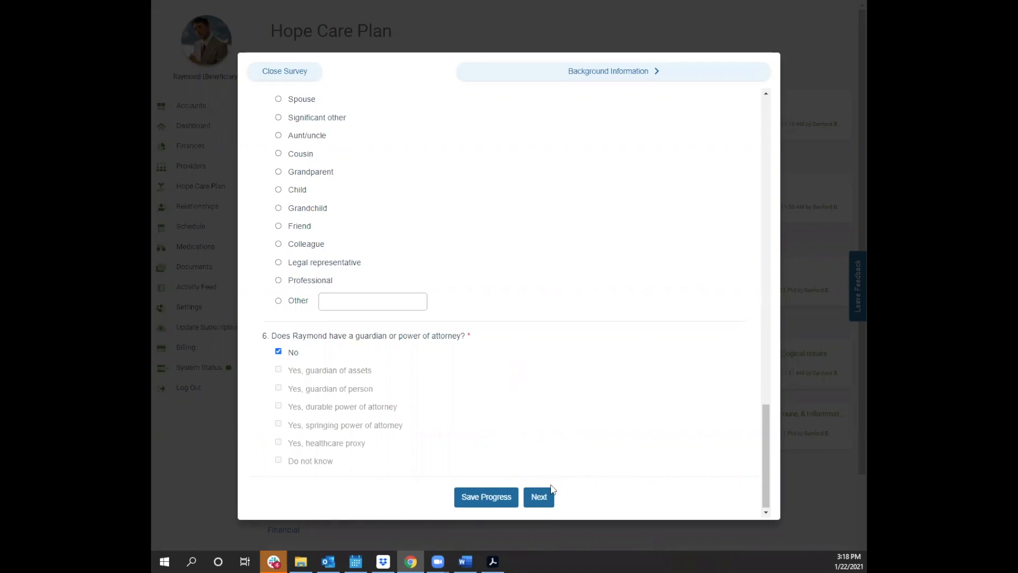
{"action": "left_click", "coordinate": [538, 497]}
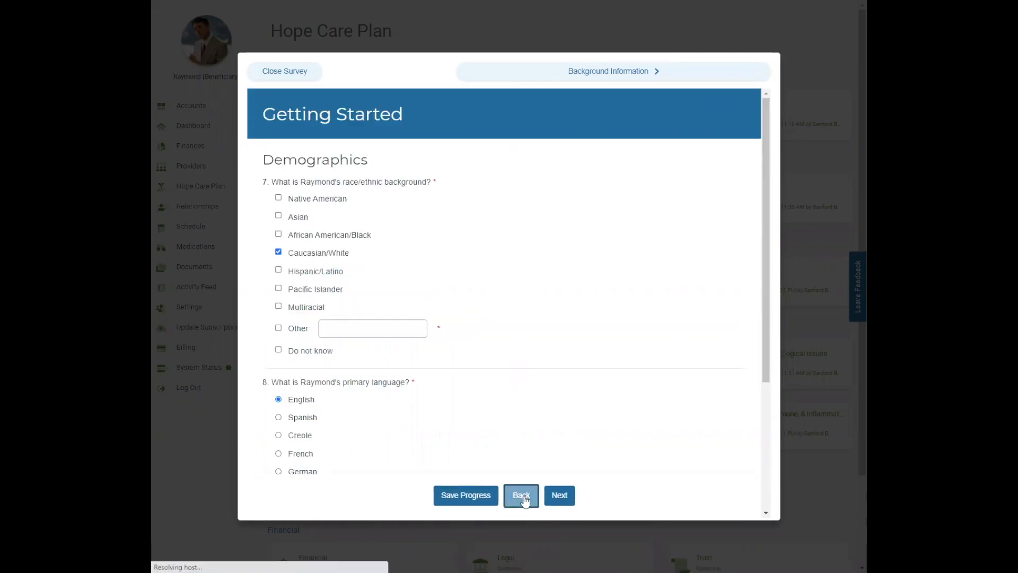
{"action": "left_click", "coordinate": [521, 494]}
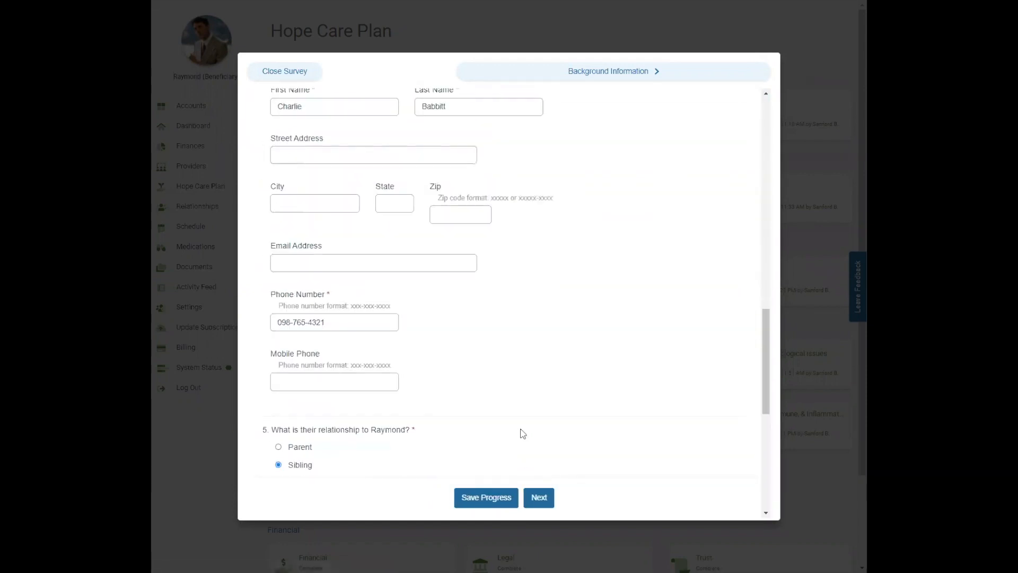
{"action": "scroll", "scroll_direction": "down", "scroll_amount": 3}
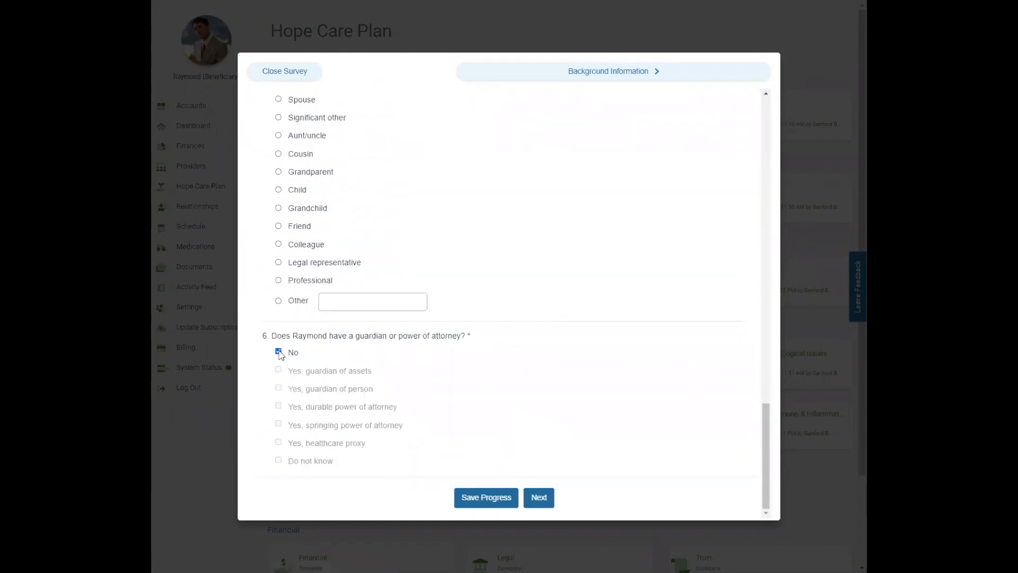
{"action": "left_click", "coordinate": [279, 388]}
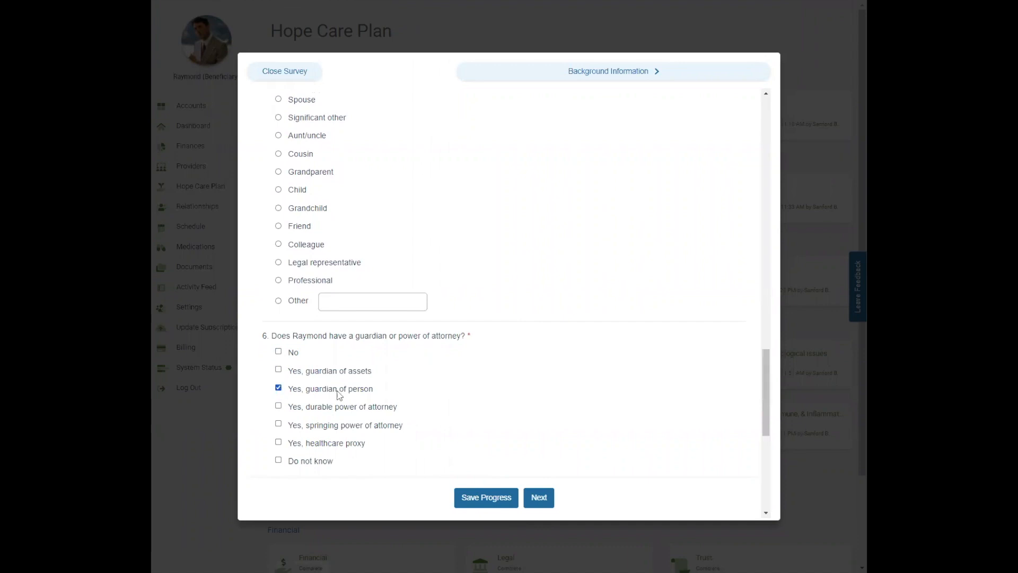
{"action": "scroll", "scroll_direction": "down", "scroll_amount": 3}
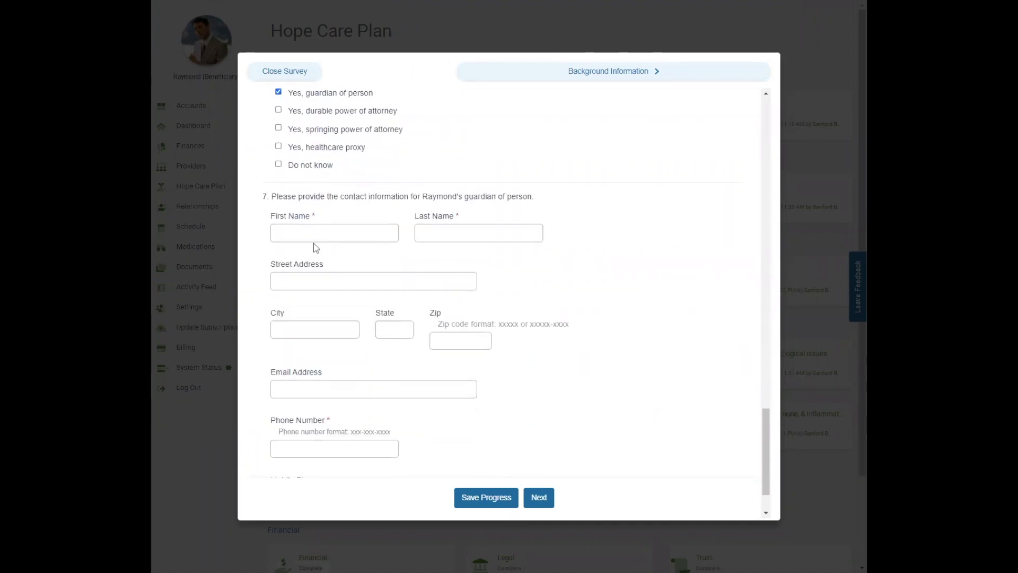
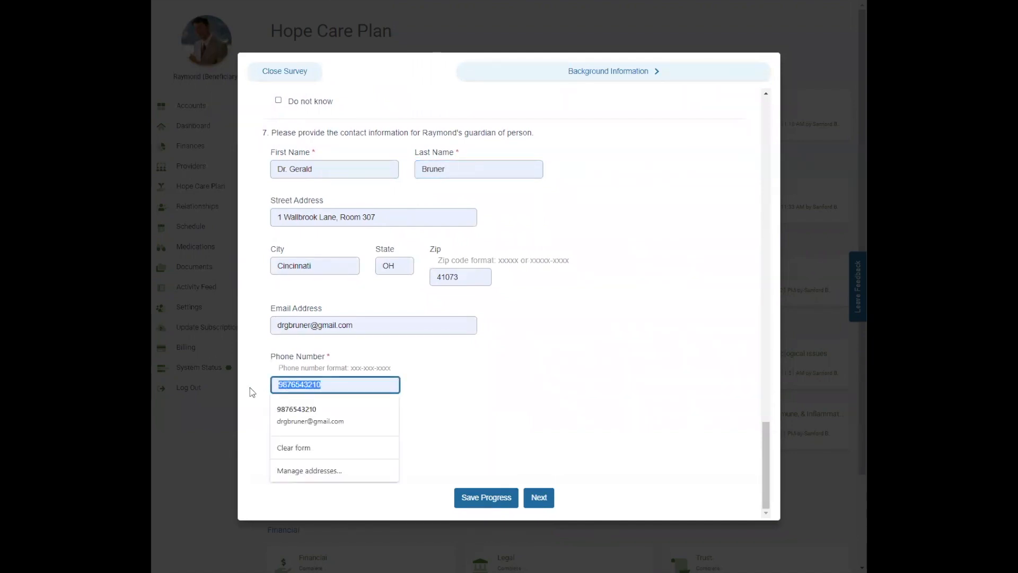
{"action": "type", "text": "123-456-7890"}
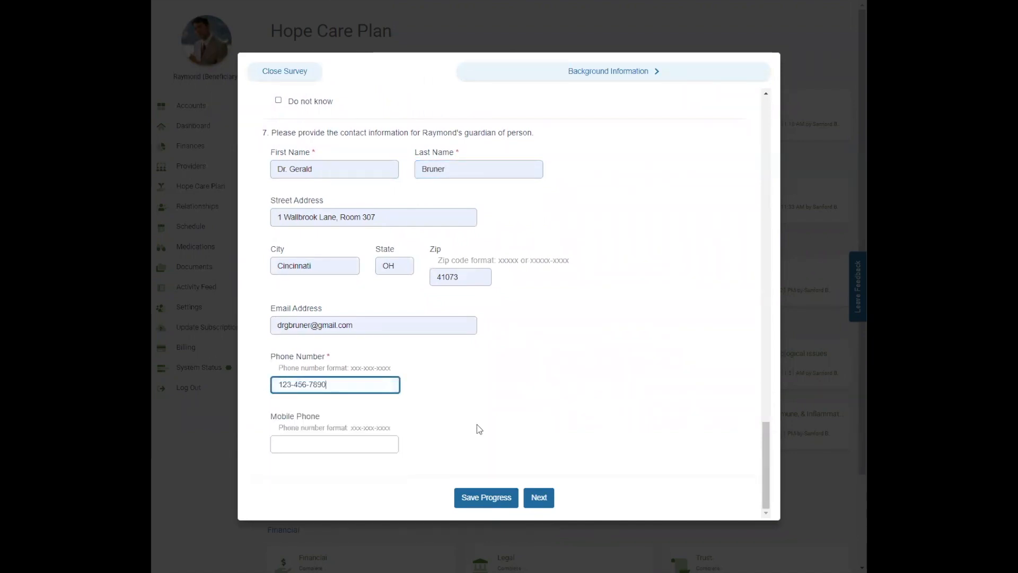
{"action": "mouse_move", "coordinate": [508, 455]}
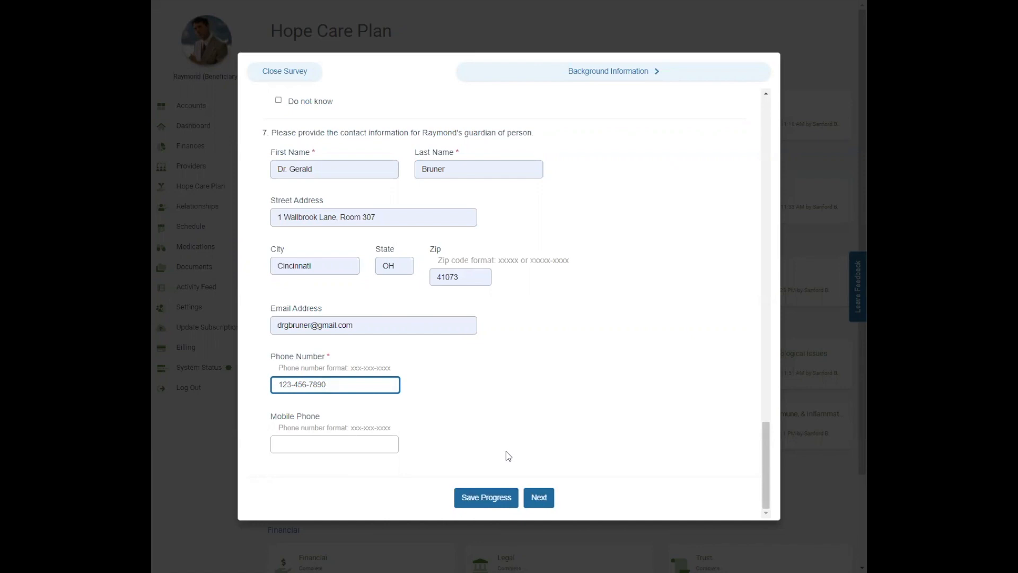
{"action": "mouse_move", "coordinate": [524, 484]}
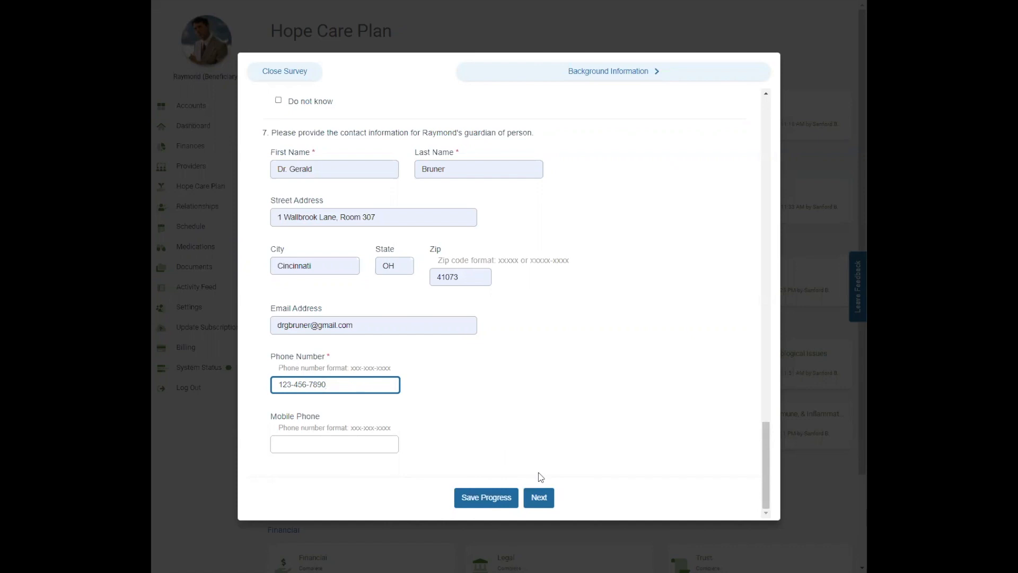
{"action": "mouse_move", "coordinate": [486, 498]}
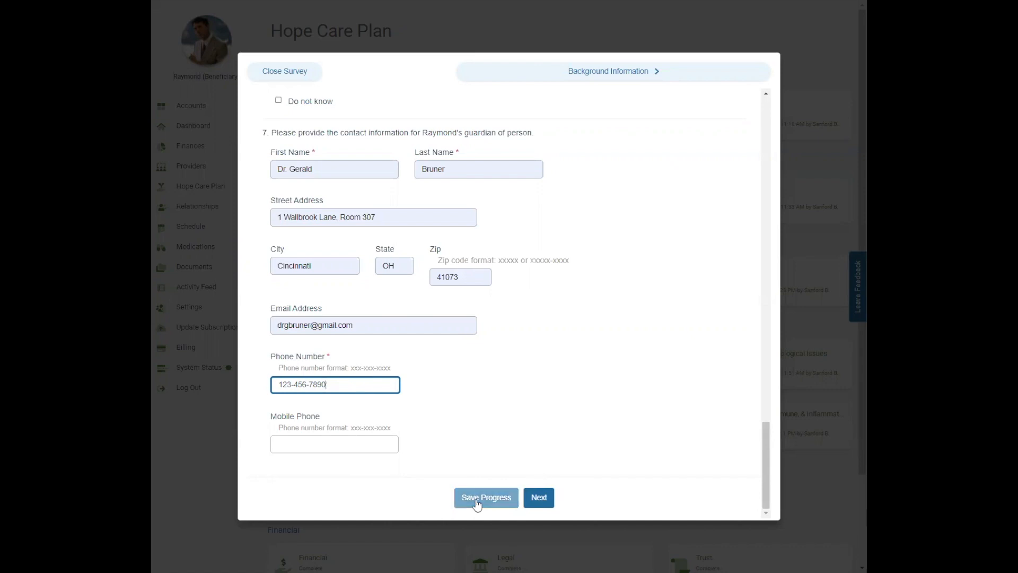
{"action": "left_click", "coordinate": [539, 498]}
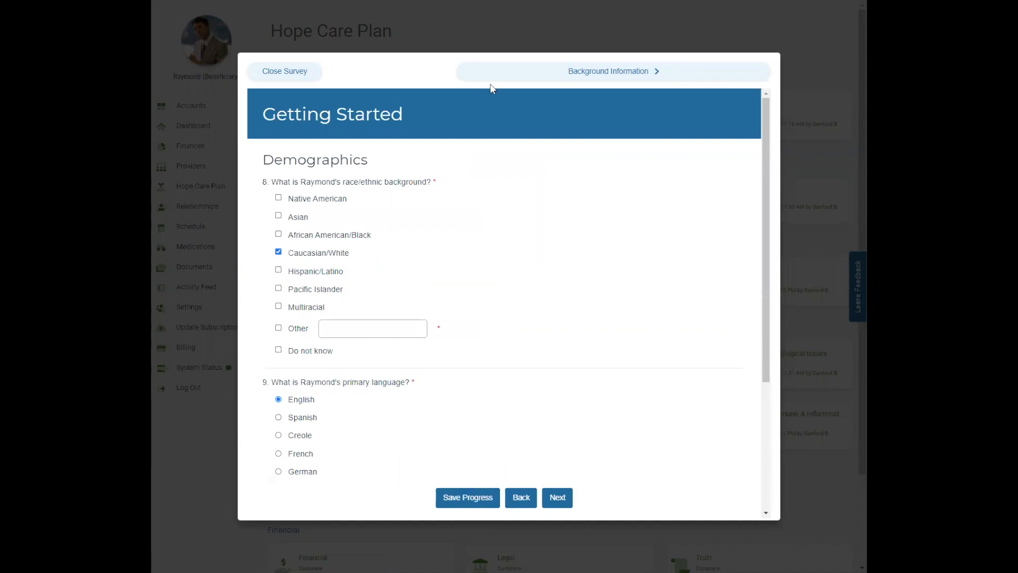
{"action": "left_click", "coordinate": [284, 71]}
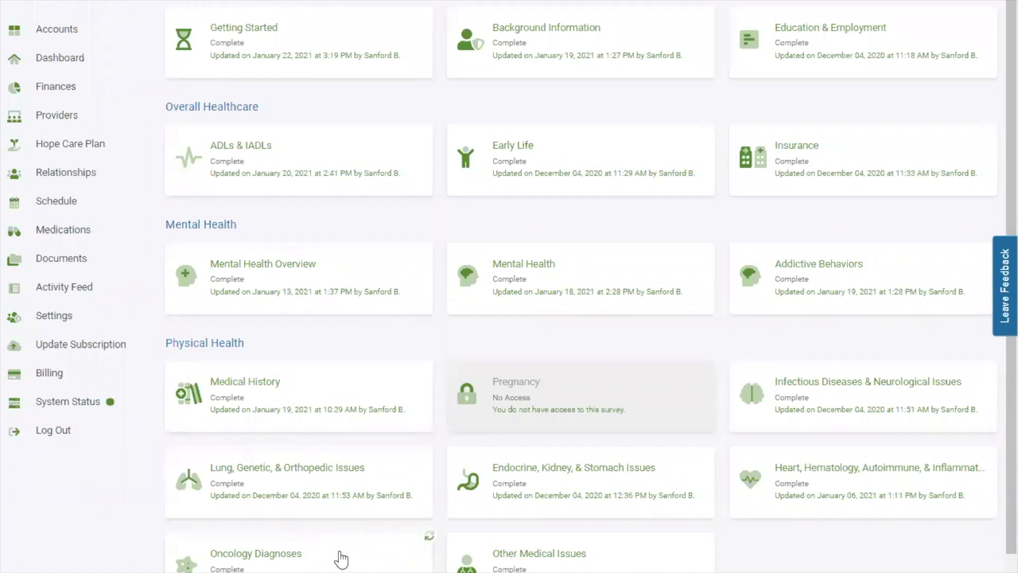
{"action": "mouse_move", "coordinate": [293, 560]}
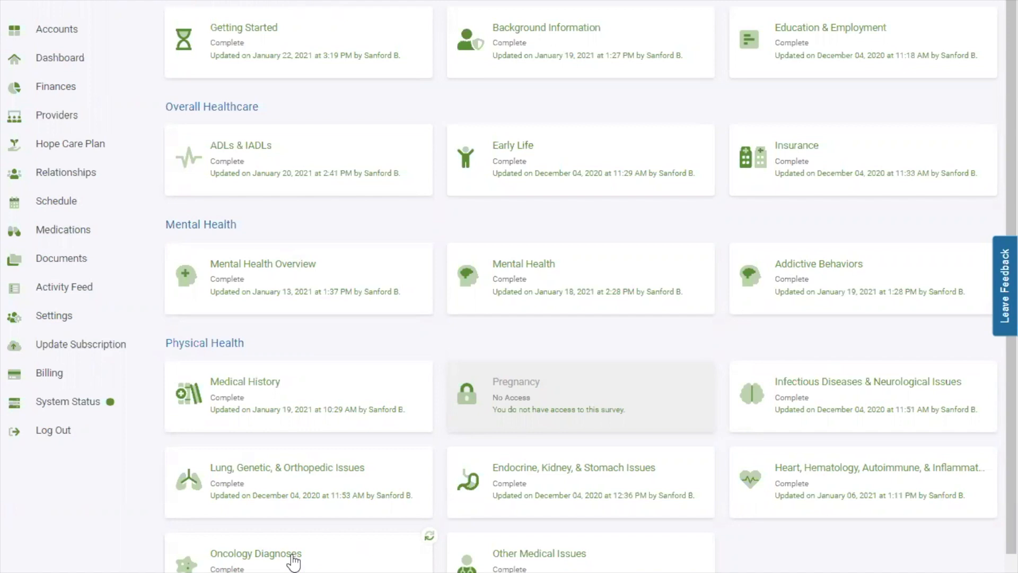
{"action": "left_click", "coordinate": [255, 552]}
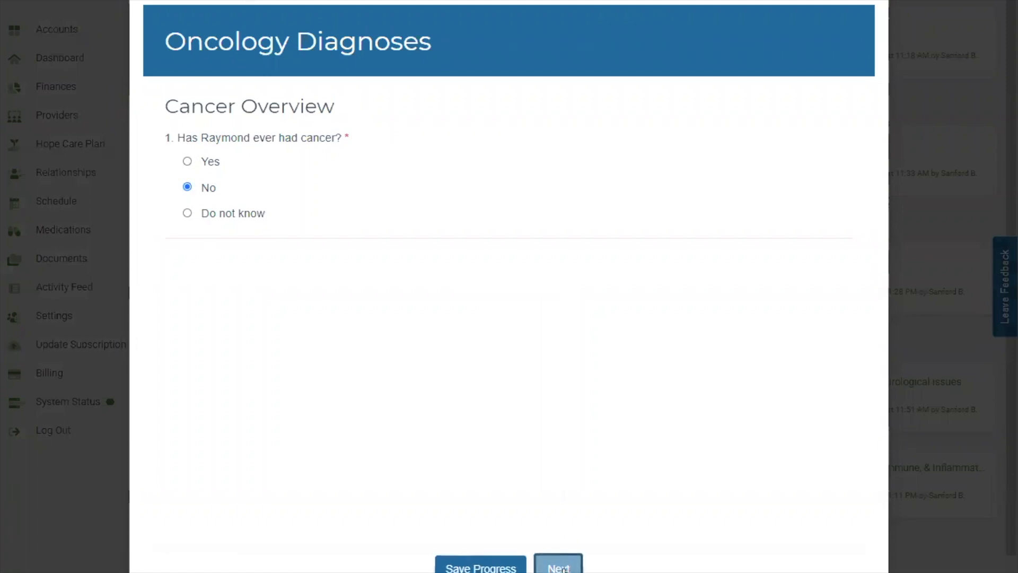
Finish Oncology Diagnoses with both answers left at No, returning to the overview
{"action": "left_click", "coordinate": [556, 567]}
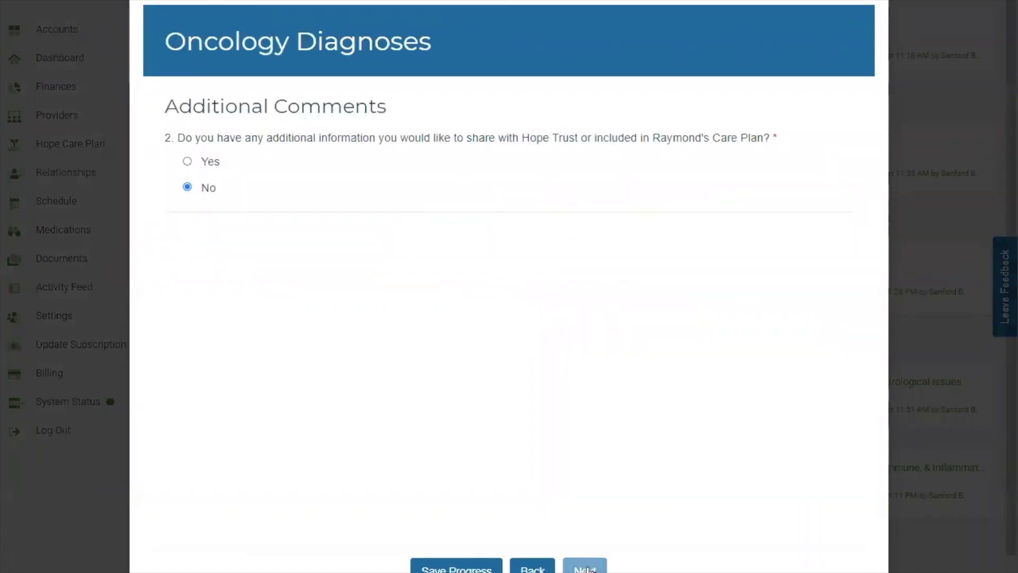
{"action": "left_click", "coordinate": [583, 567]}
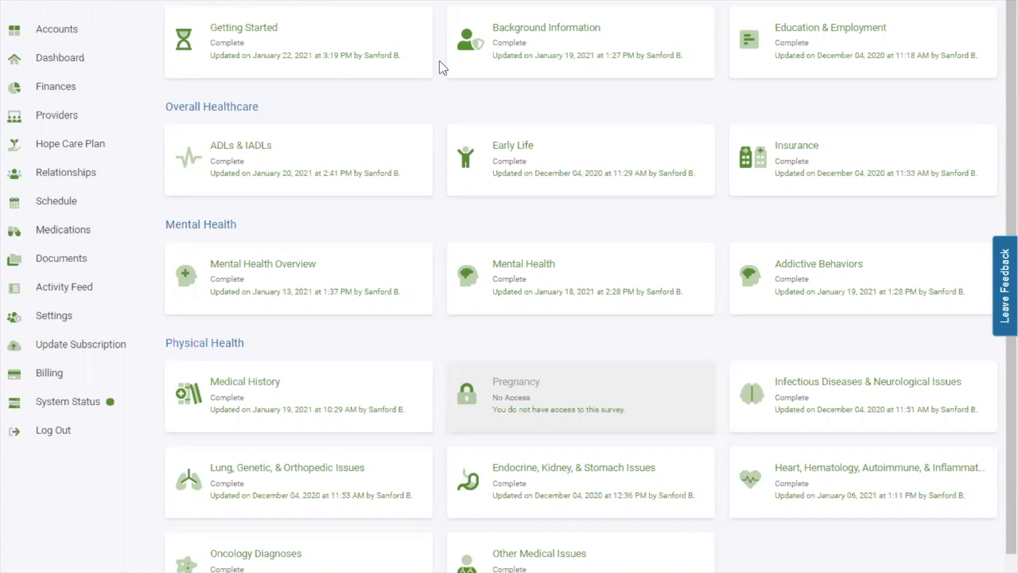
{"action": "mouse_move", "coordinate": [426, 130]}
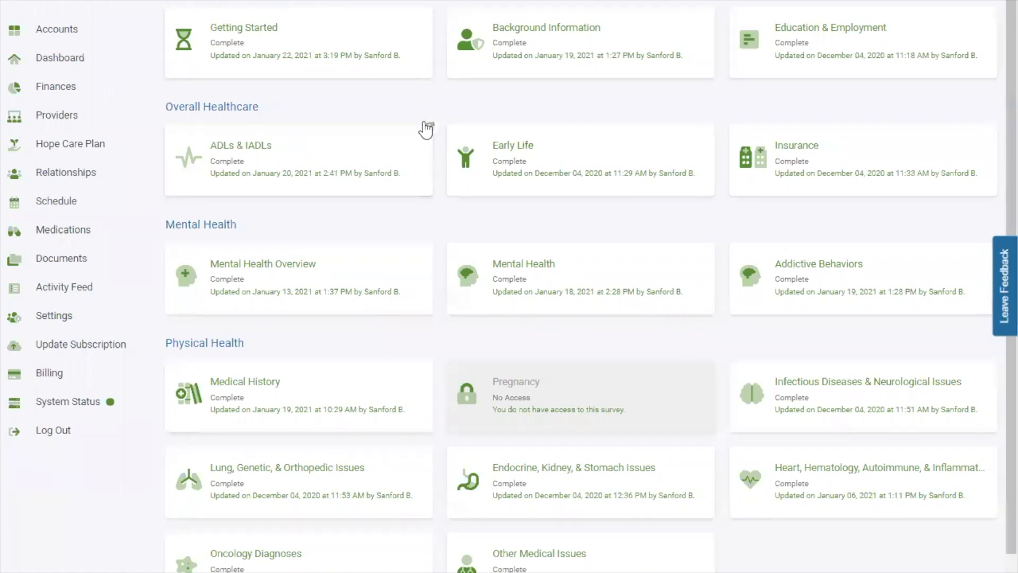
{"action": "mouse_move", "coordinate": [426, 140]}
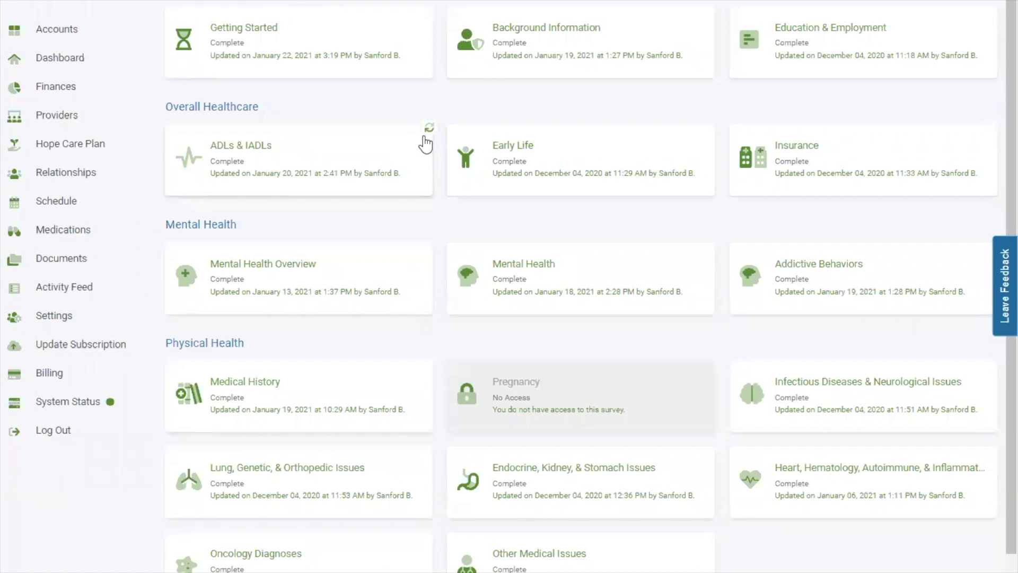
{"action": "mouse_move", "coordinate": [428, 127]}
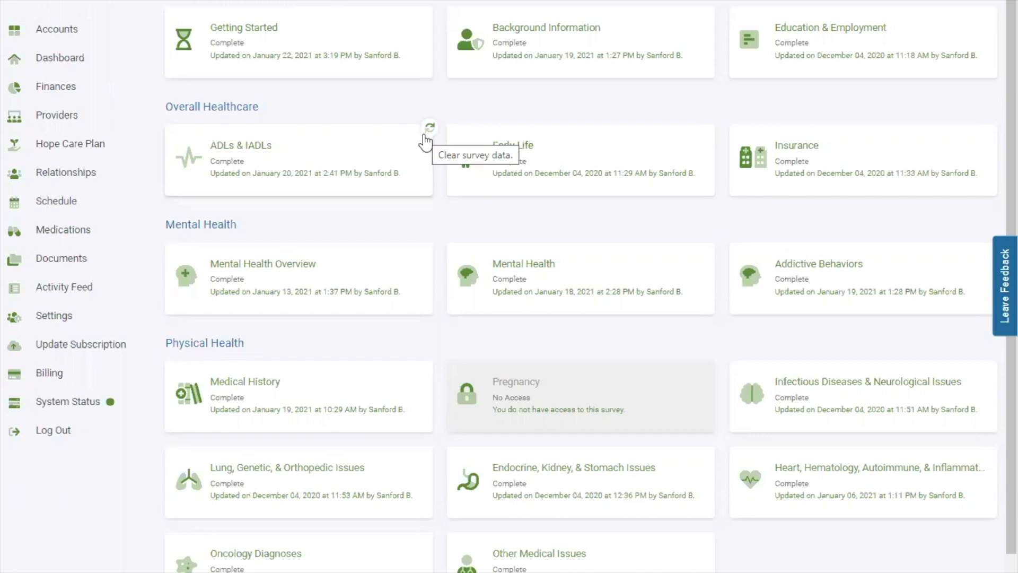
Use the ADLs & IADLs tile's clear-survey icon to bring up the warning
{"action": "left_click", "coordinate": [429, 126]}
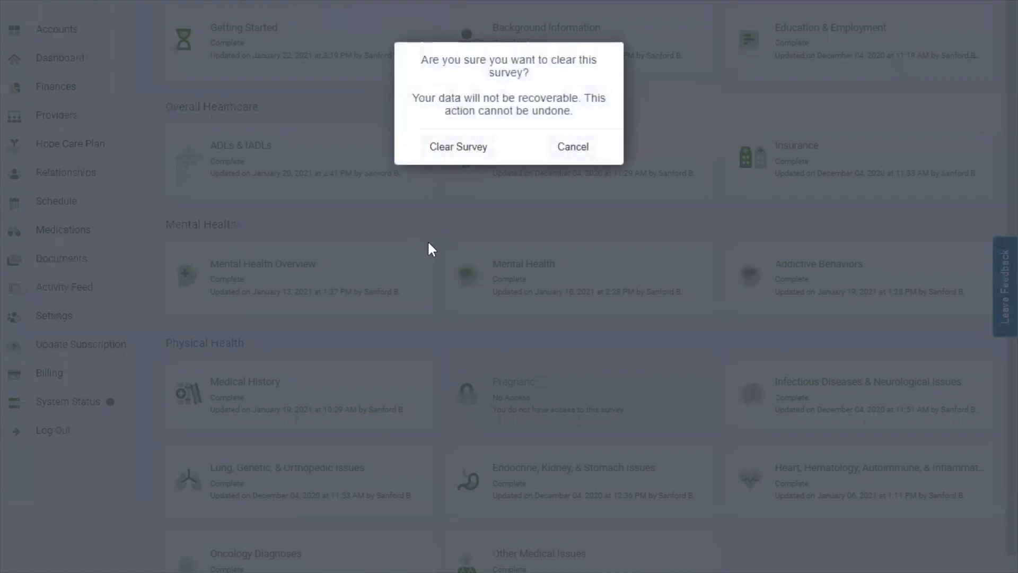
{"action": "mouse_move", "coordinate": [452, 176]}
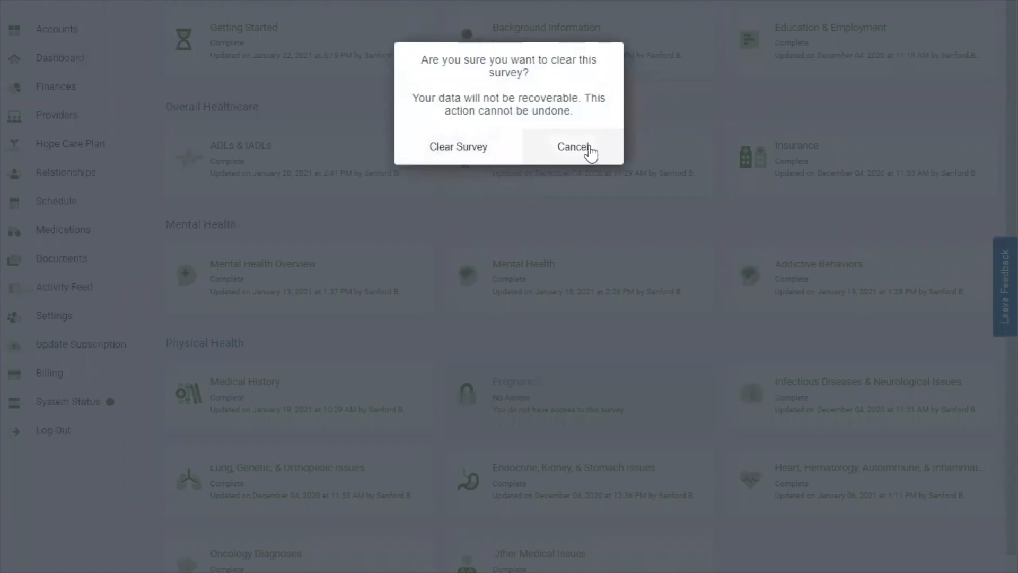
Cancel the clear-survey warning, keeping ADLs & IADLs data intact
{"action": "left_click", "coordinate": [573, 146]}
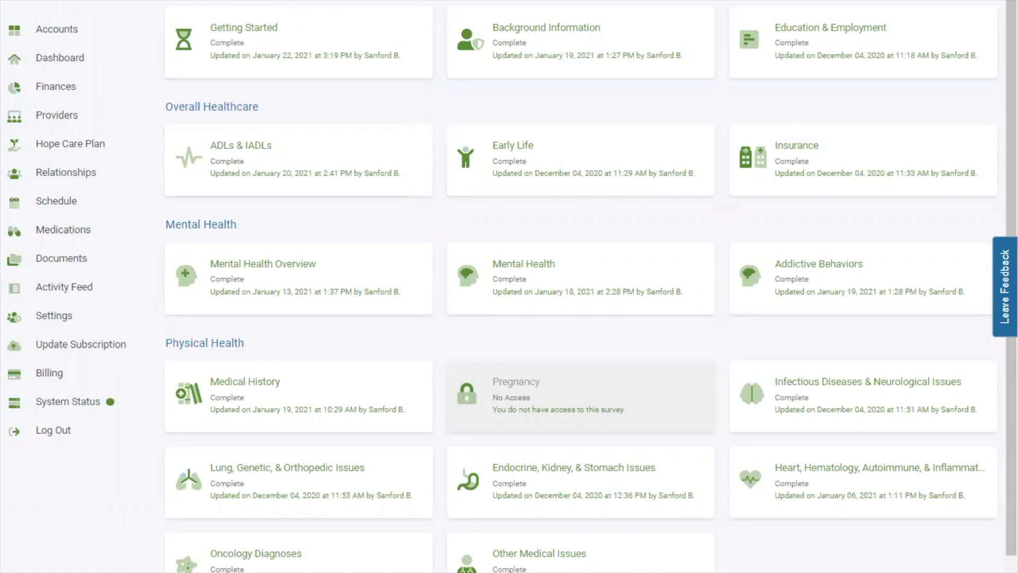
Reopen the Oncology Diagnoses survey
{"action": "left_click", "coordinate": [255, 553]}
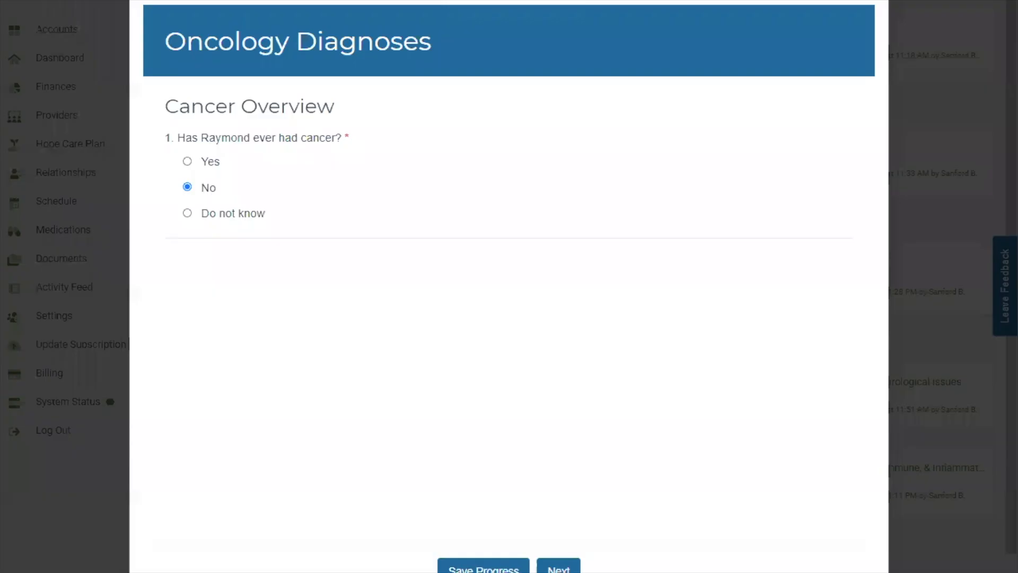
{"action": "mouse_move", "coordinate": [725, 523]}
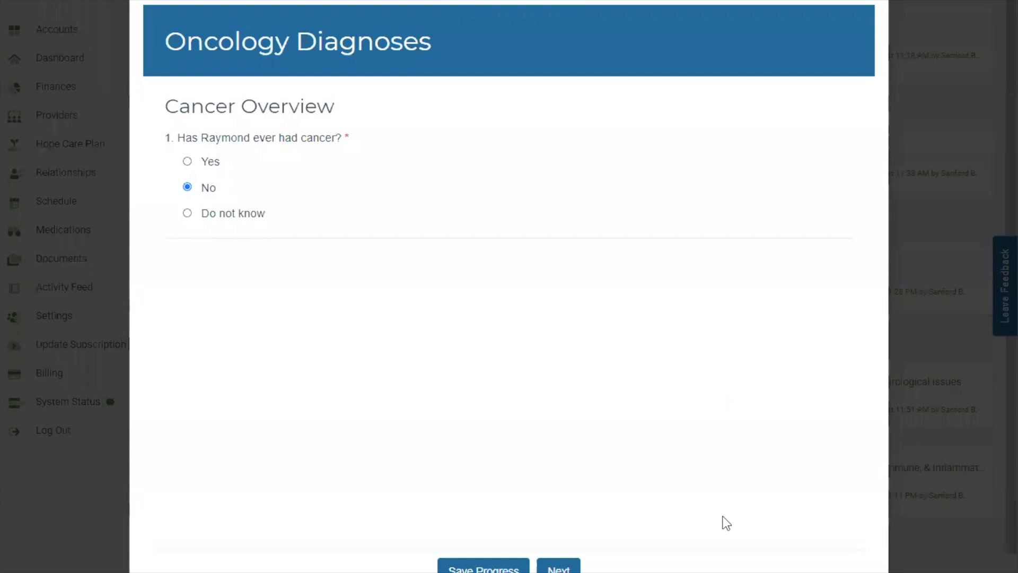
{"action": "mouse_move", "coordinate": [651, 561]}
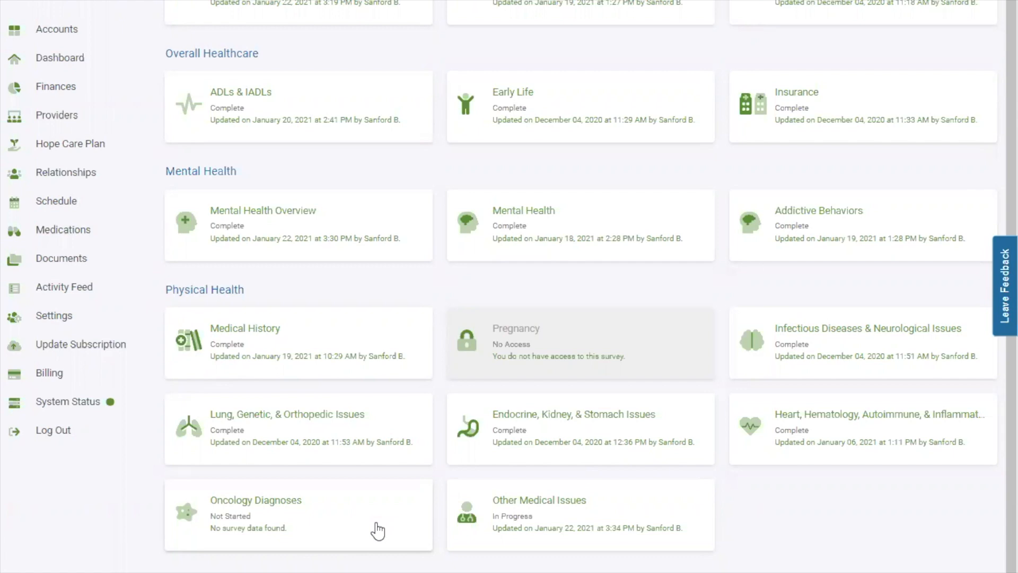
{"action": "mouse_move", "coordinate": [307, 528]}
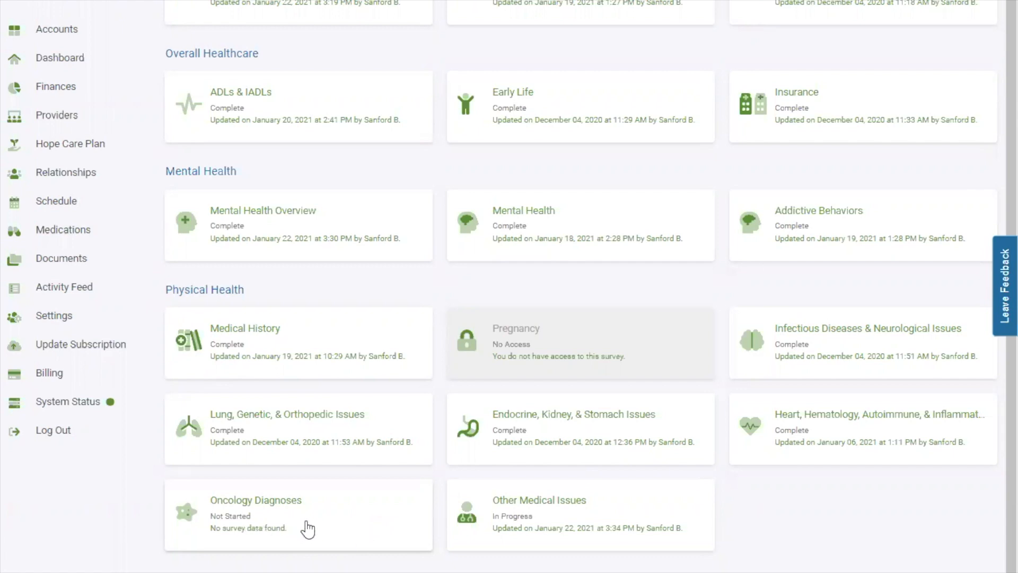
{"action": "mouse_move", "coordinate": [316, 536]}
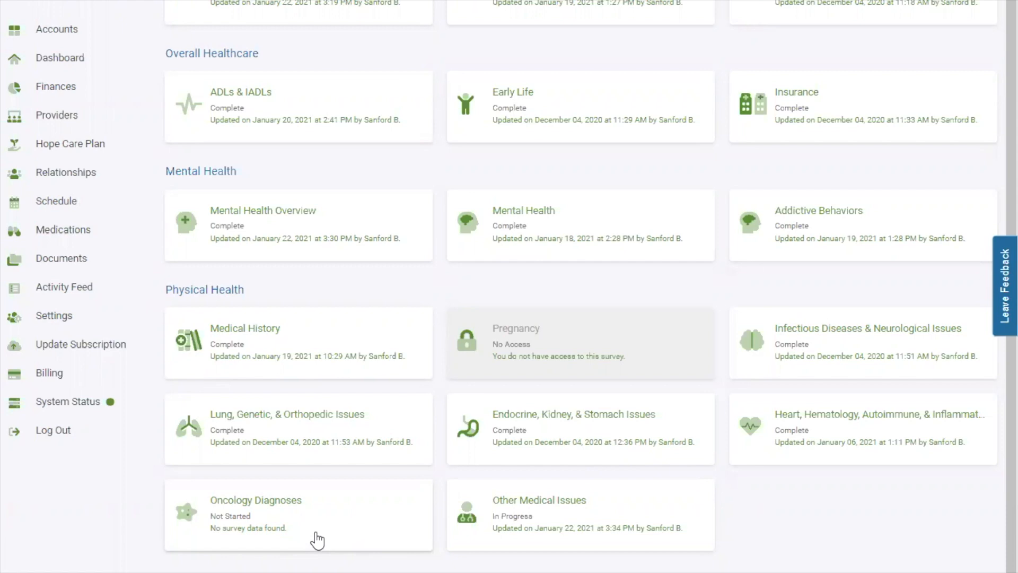
{"action": "mouse_move", "coordinate": [572, 523]}
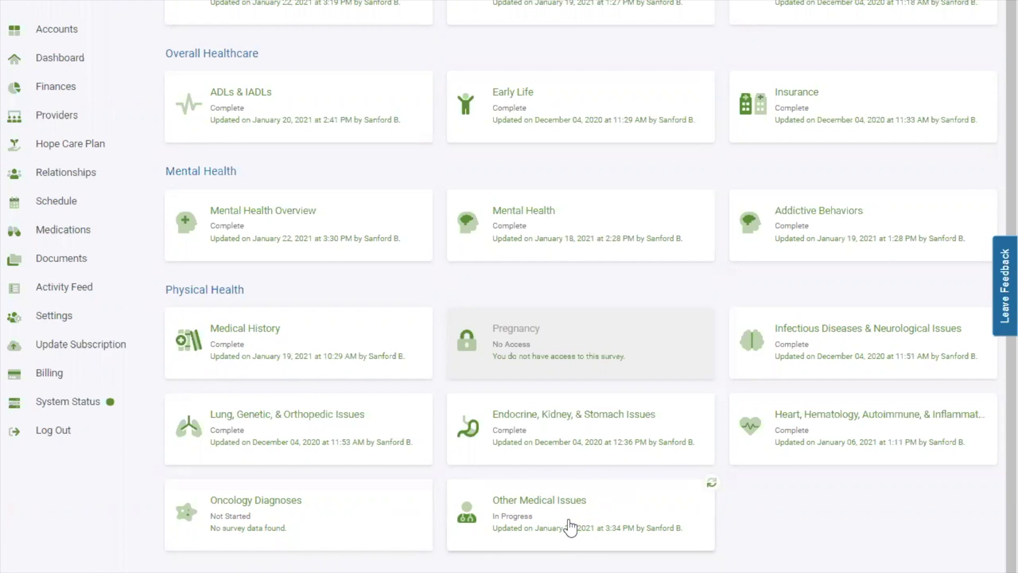
{"action": "mouse_move", "coordinate": [509, 531]}
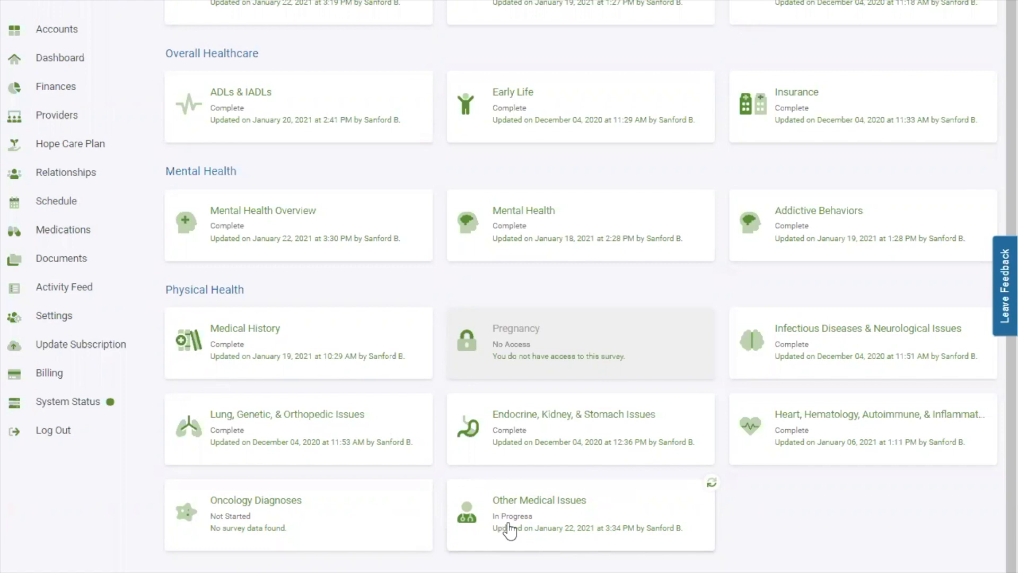
{"action": "mouse_move", "coordinate": [568, 520]}
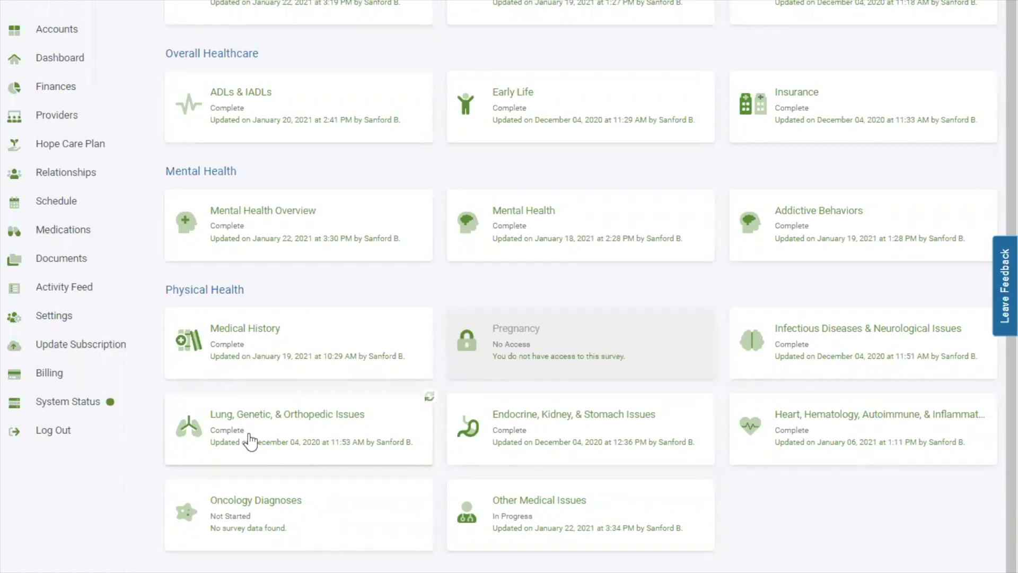
{"action": "mouse_move", "coordinate": [213, 442]}
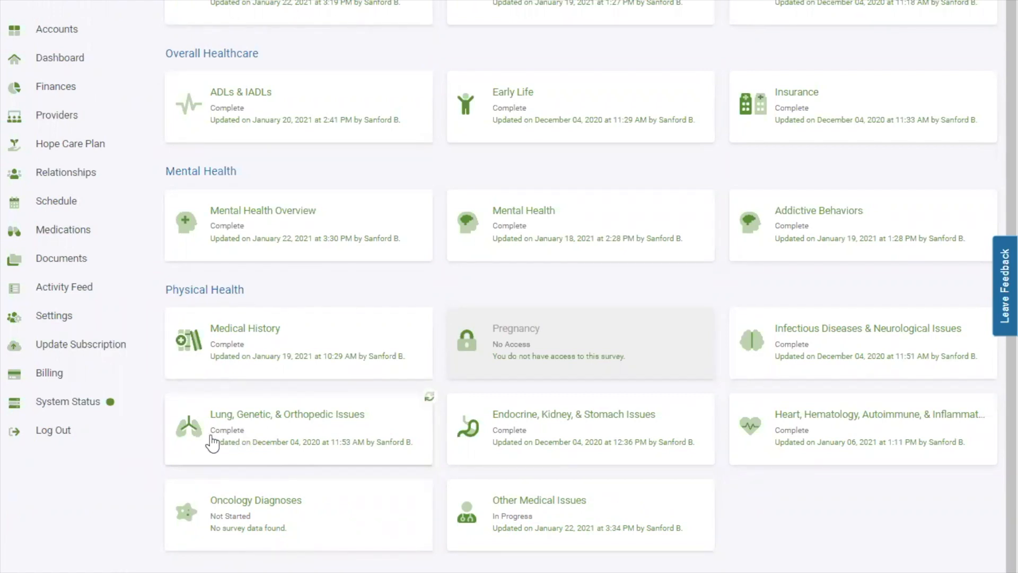
{"action": "mouse_move", "coordinate": [246, 445]}
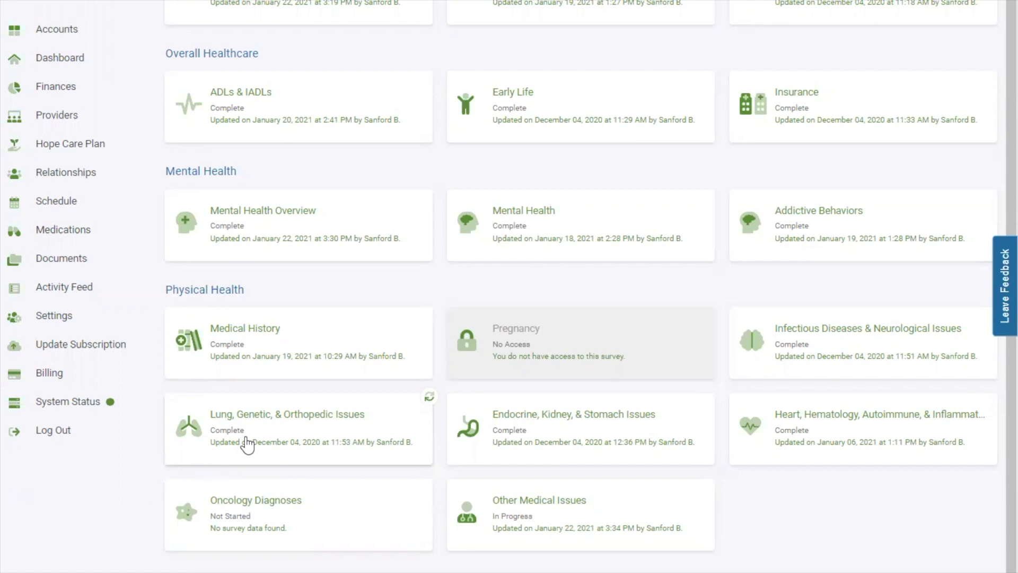
{"action": "mouse_move", "coordinate": [411, 40]}
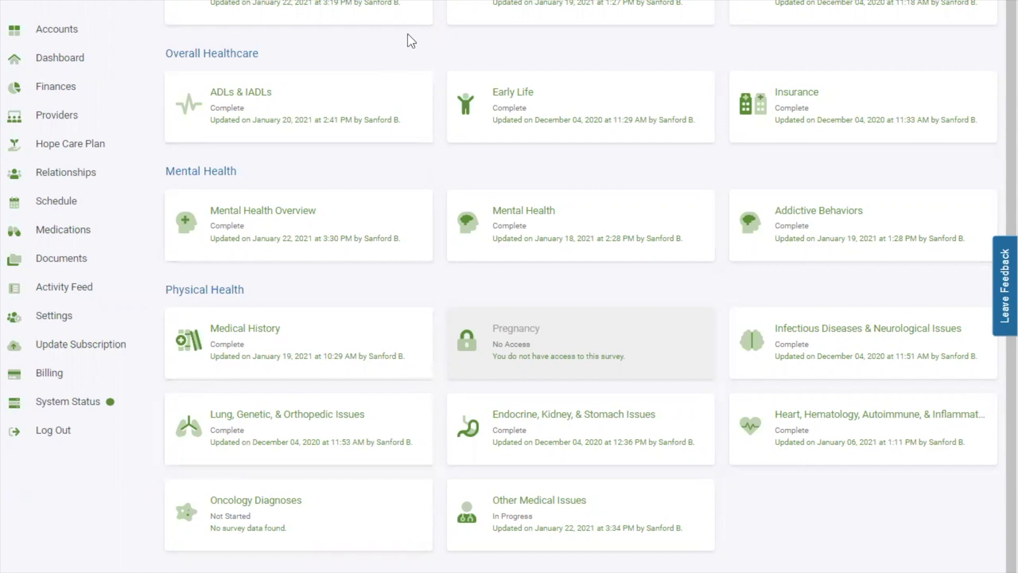